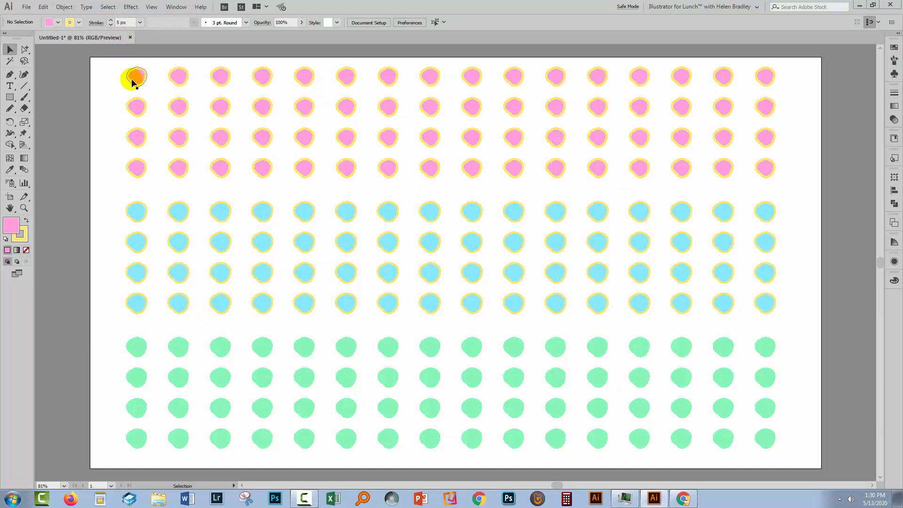
Inspect the pink dot's Appearance: toggle a Transform effect's visibility and check the stroke alignment options.
click(132, 76)
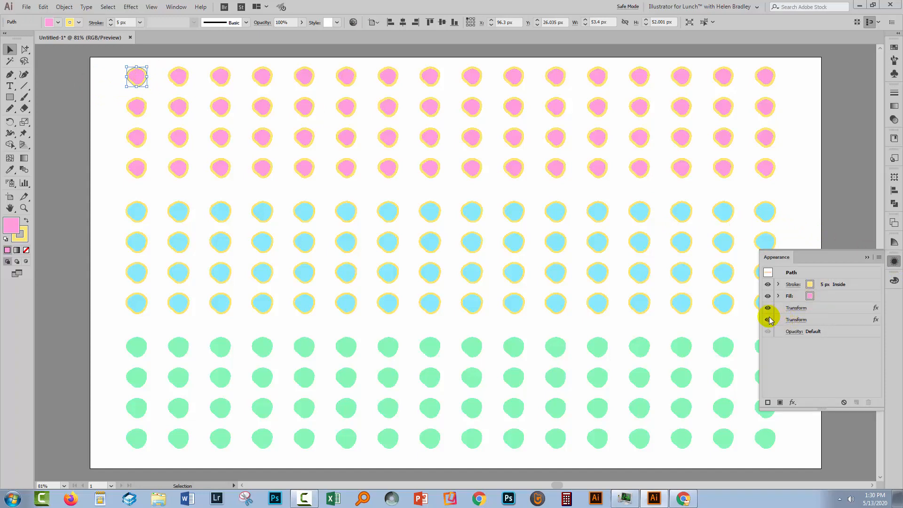
click(768, 320)
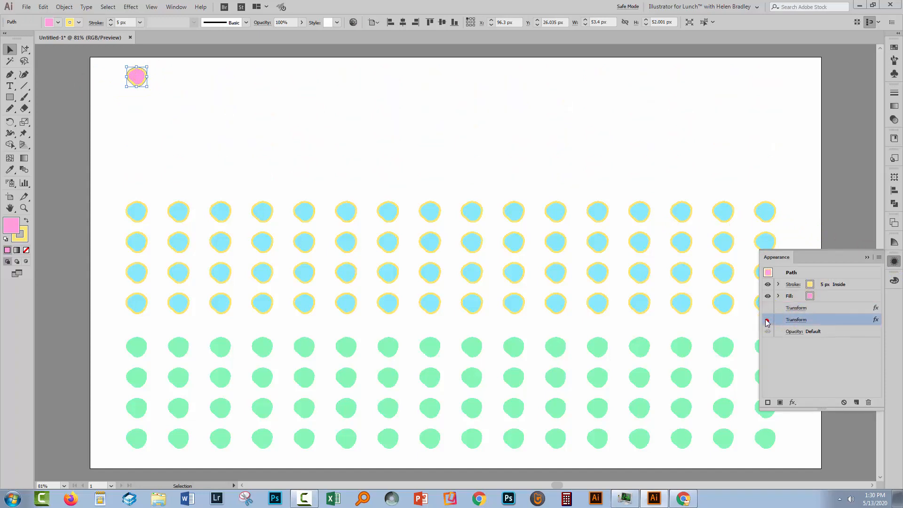
click(768, 322)
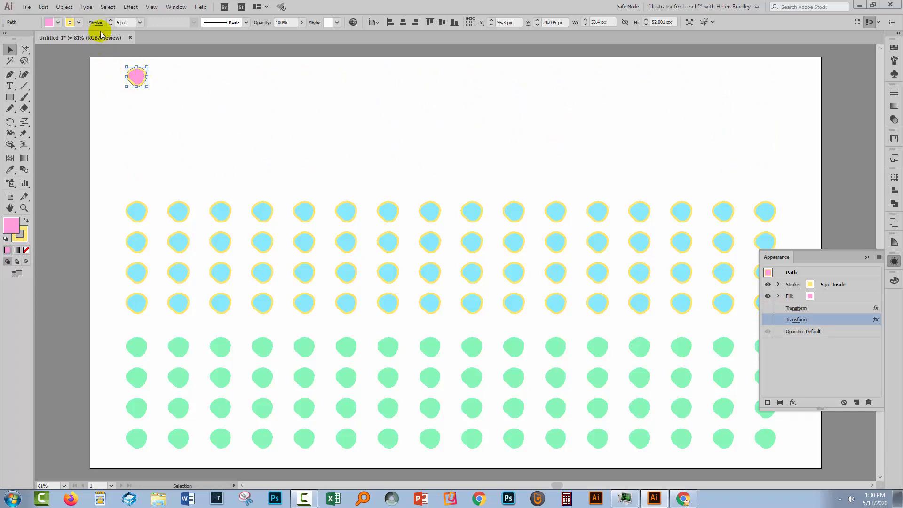
click(96, 23)
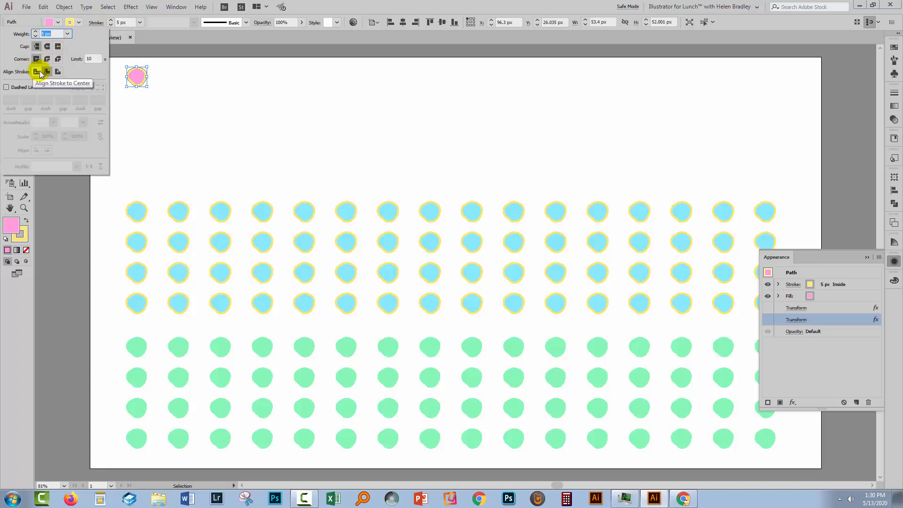
mouse_move(47, 70)
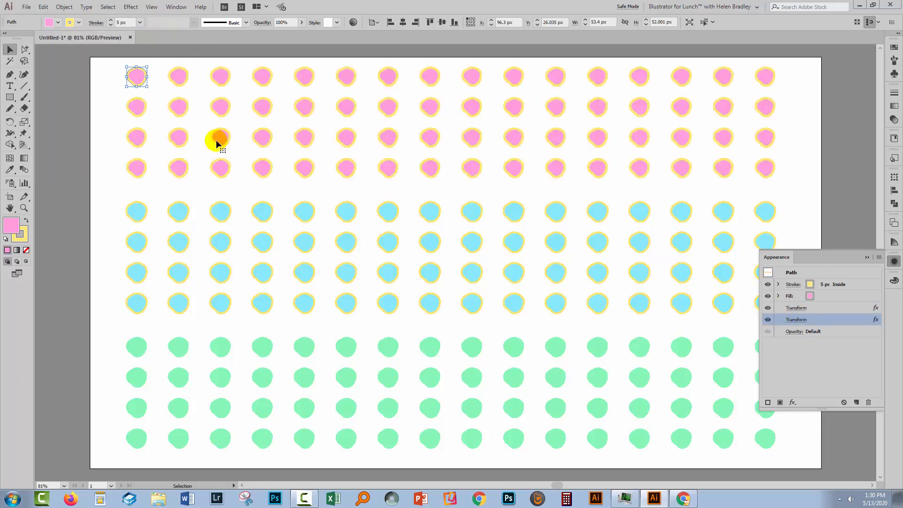
Deselect, then select the first green dot to see its green fill, no stroke and two Transform effects.
click(136, 212)
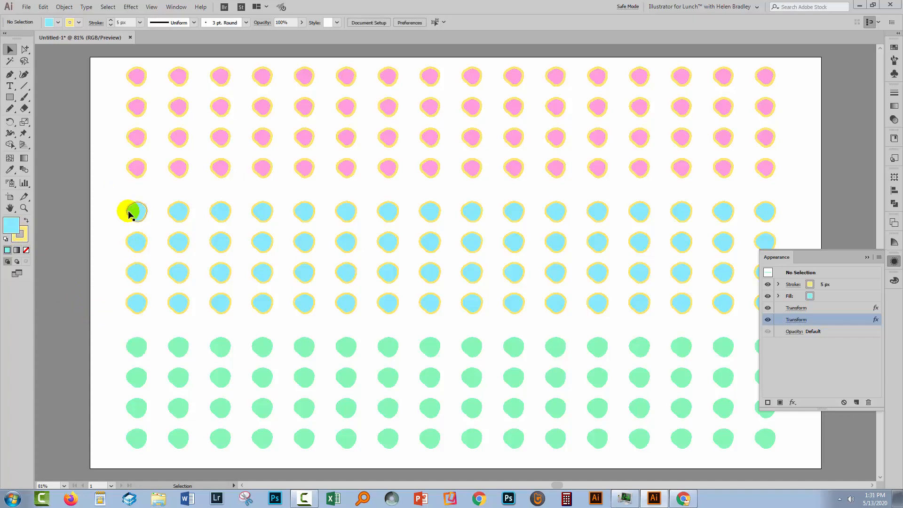
click(136, 347)
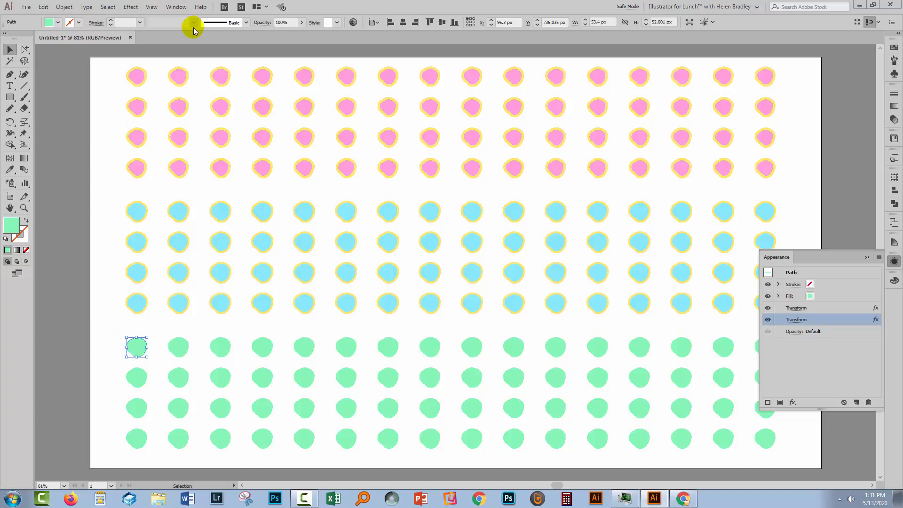
Select the pink dots and run Object > Expand Appearance to turn the live effects into real shapes.
click(136, 76)
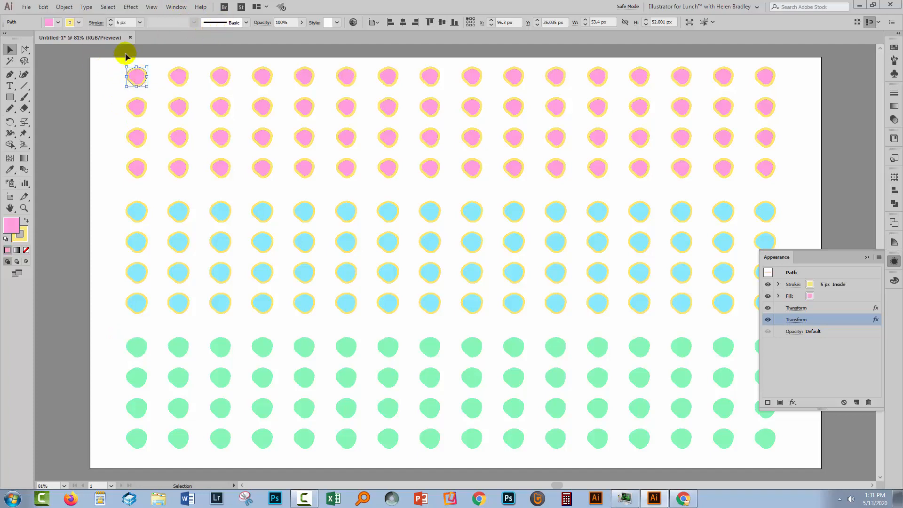
click(63, 7)
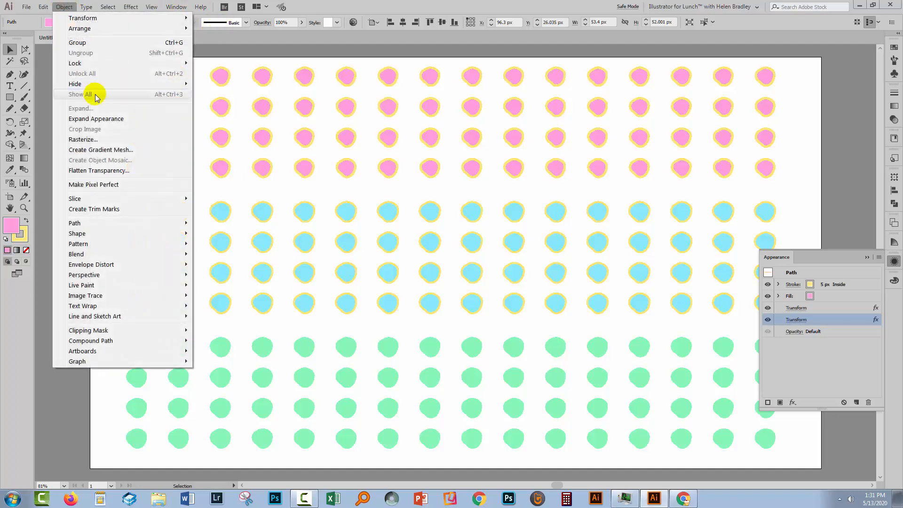
click(77, 43)
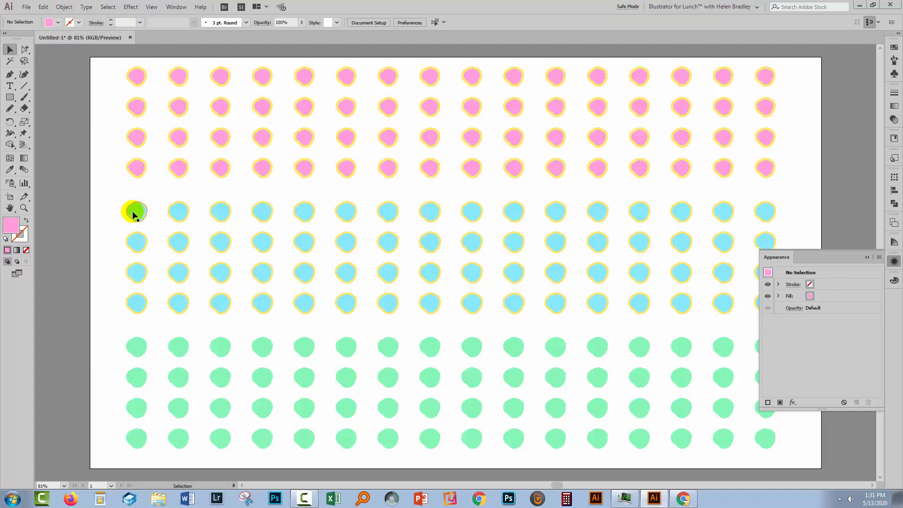
click(64, 6)
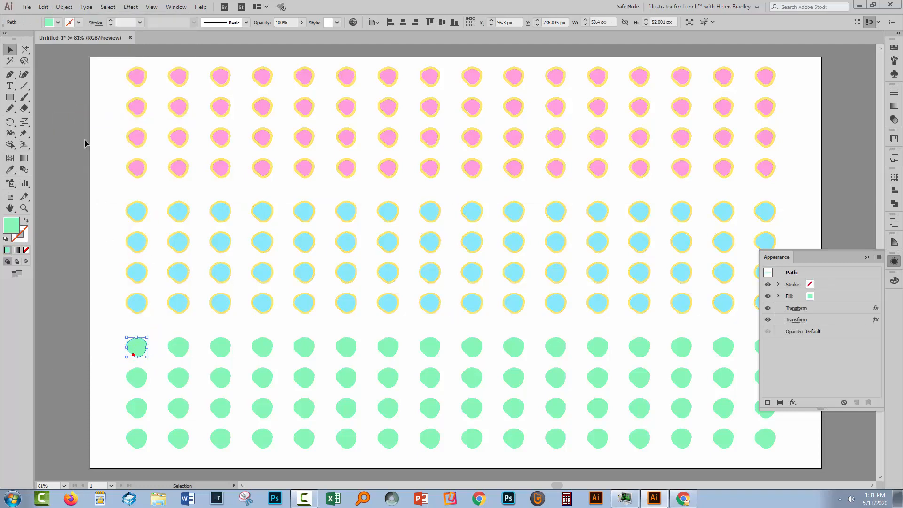
click(64, 7)
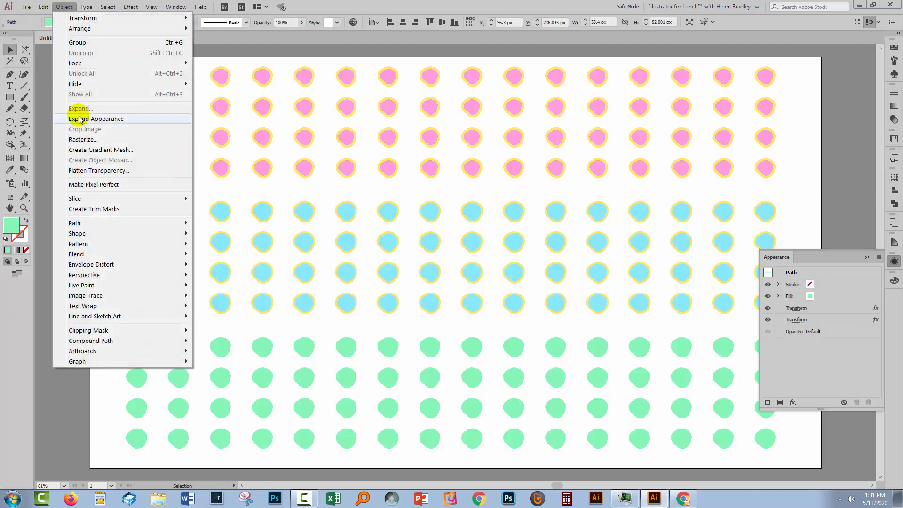
click(96, 119)
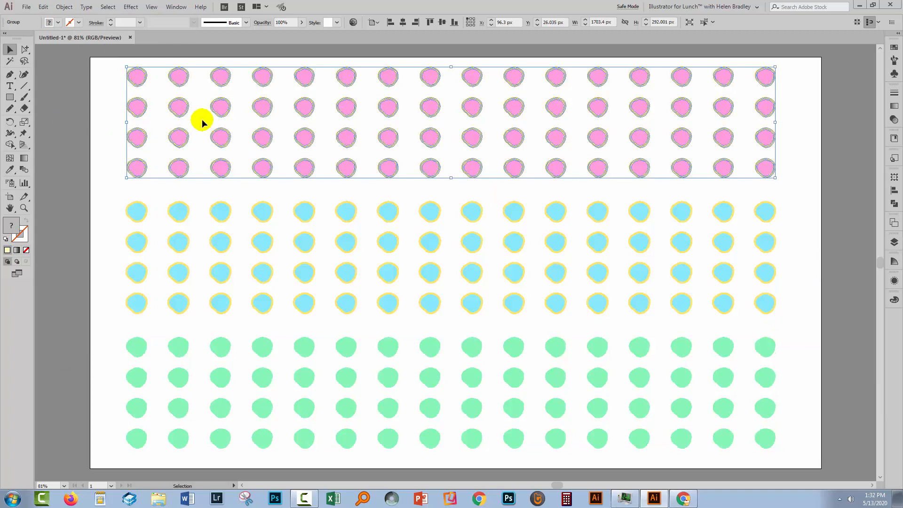
mouse_move(895, 260)
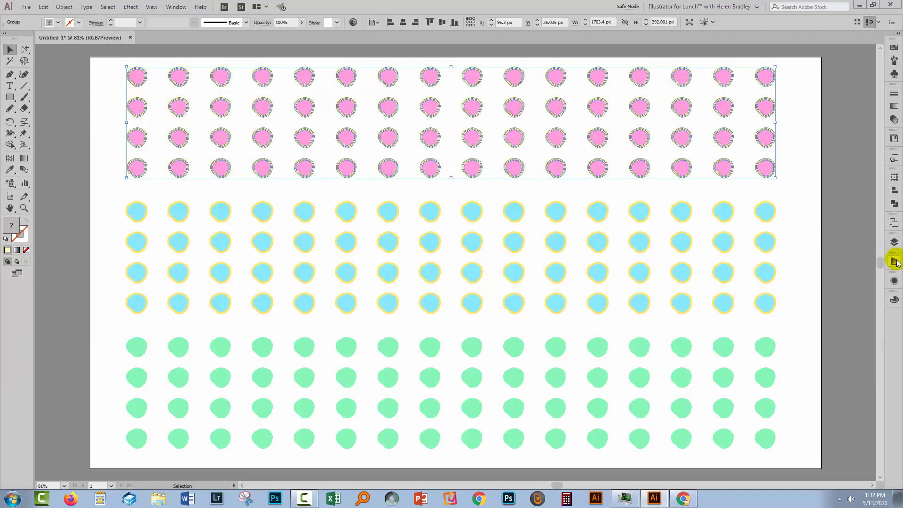
In the Layers panel, drill into the pink group and select the first dot's yellow compound-path ring.
click(894, 241)
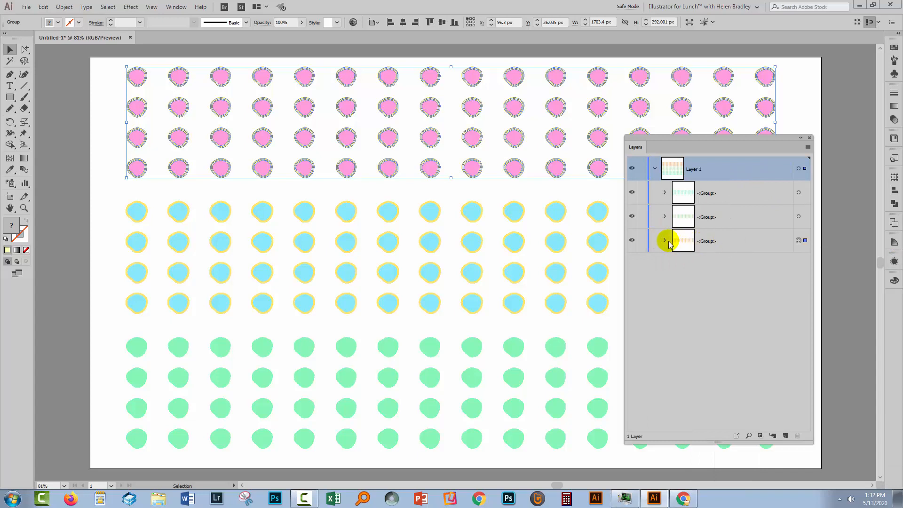
mouse_move(774, 247)
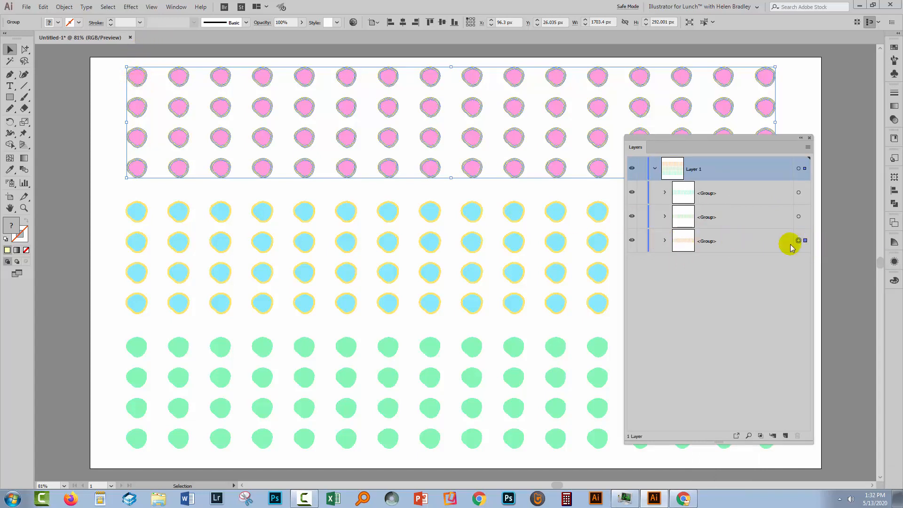
click(665, 241)
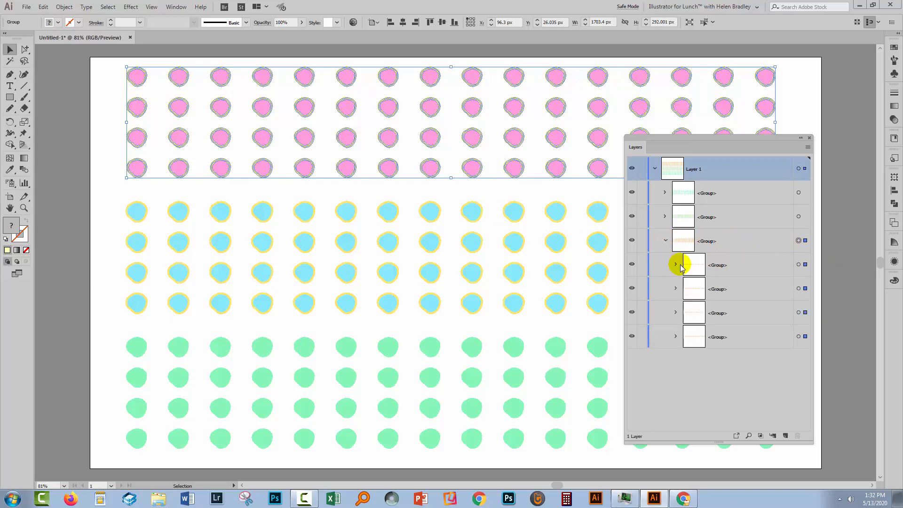
click(675, 264)
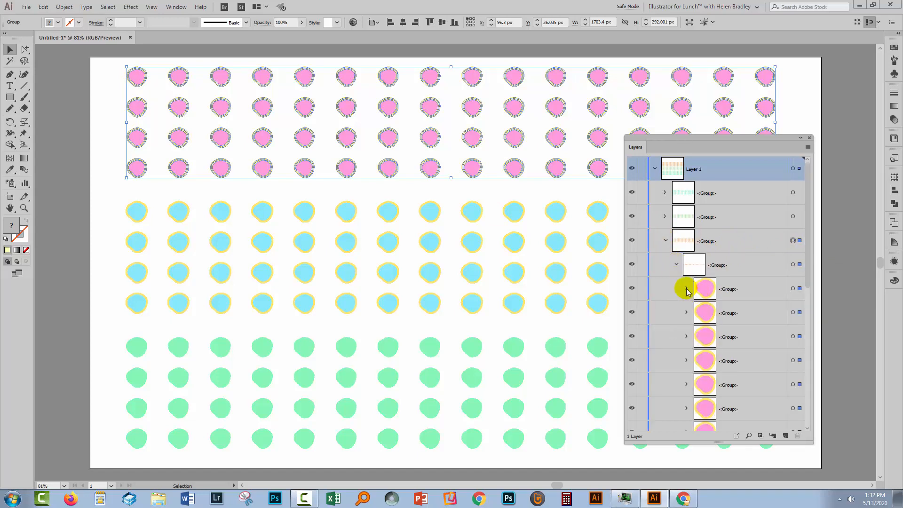
click(687, 289)
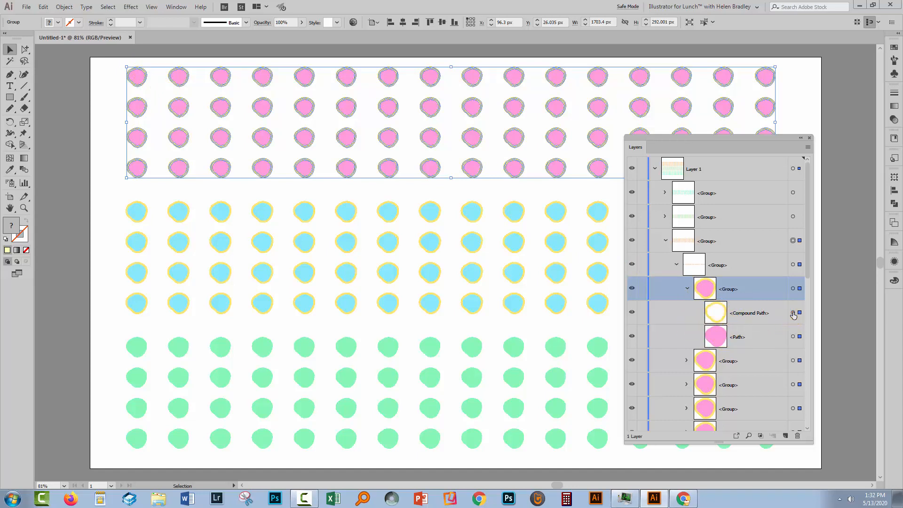
click(793, 312)
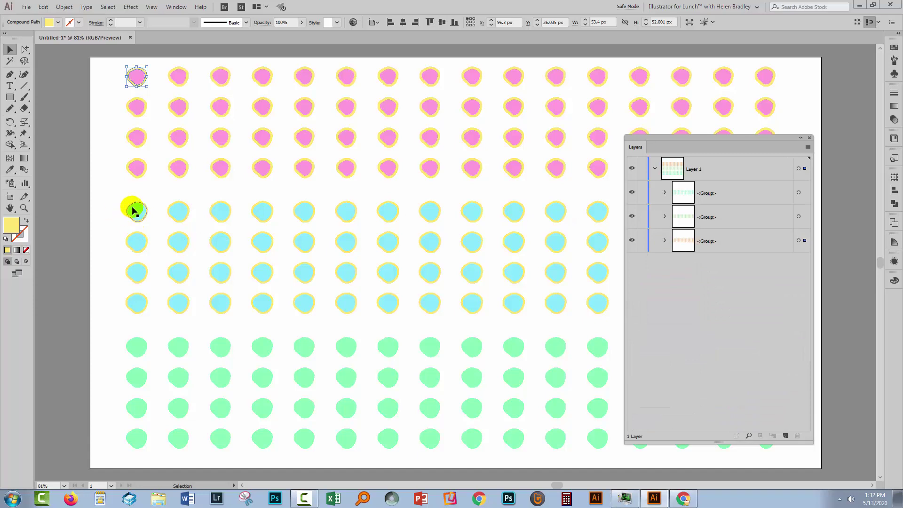
click(799, 217)
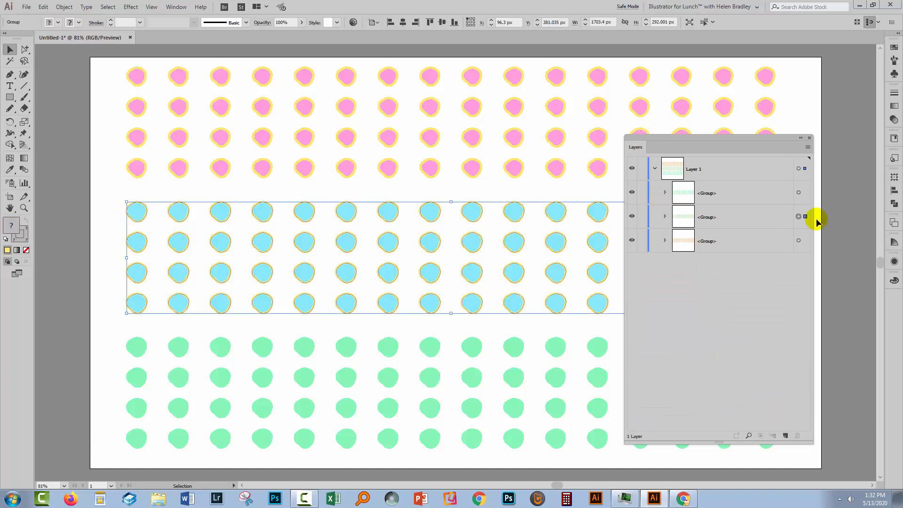
click(665, 216)
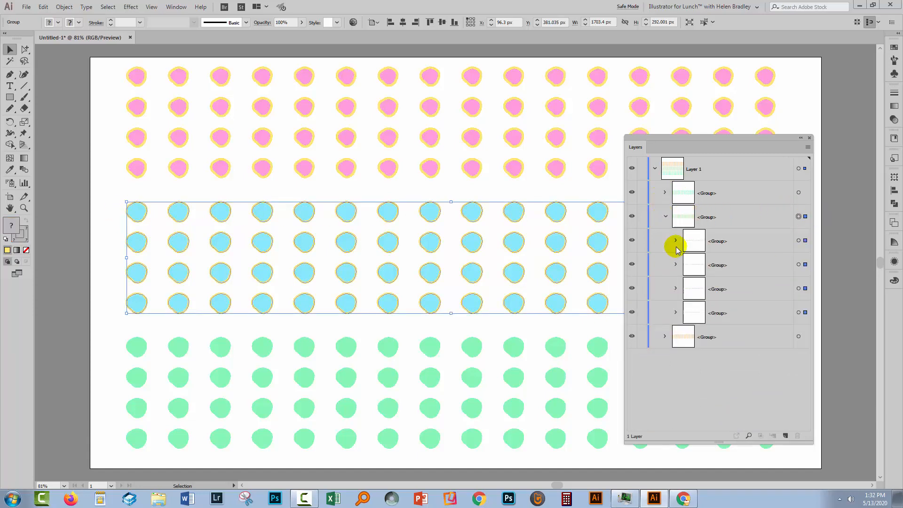
click(675, 240)
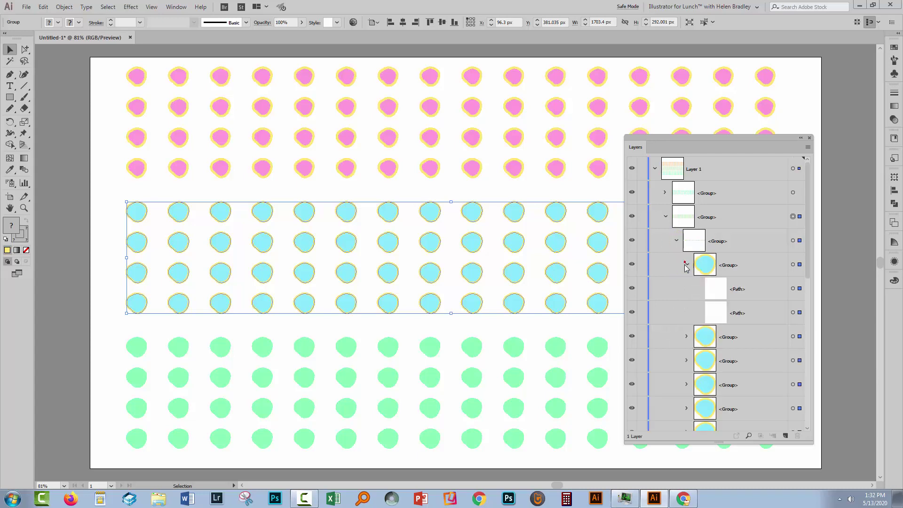
click(686, 265)
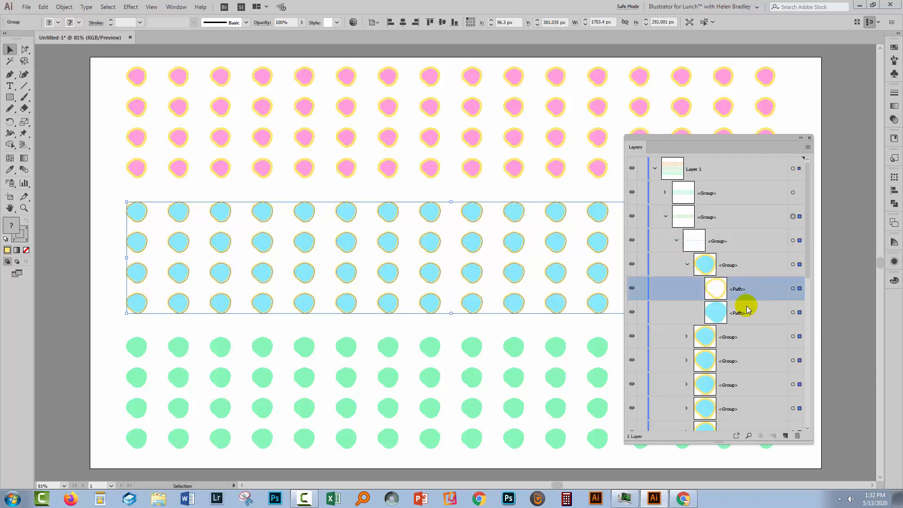
mouse_move(703, 296)
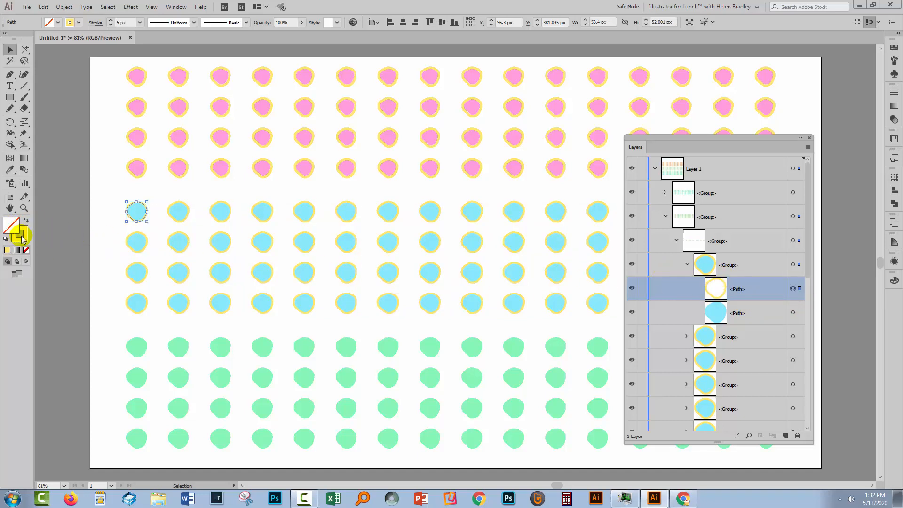
click(737, 312)
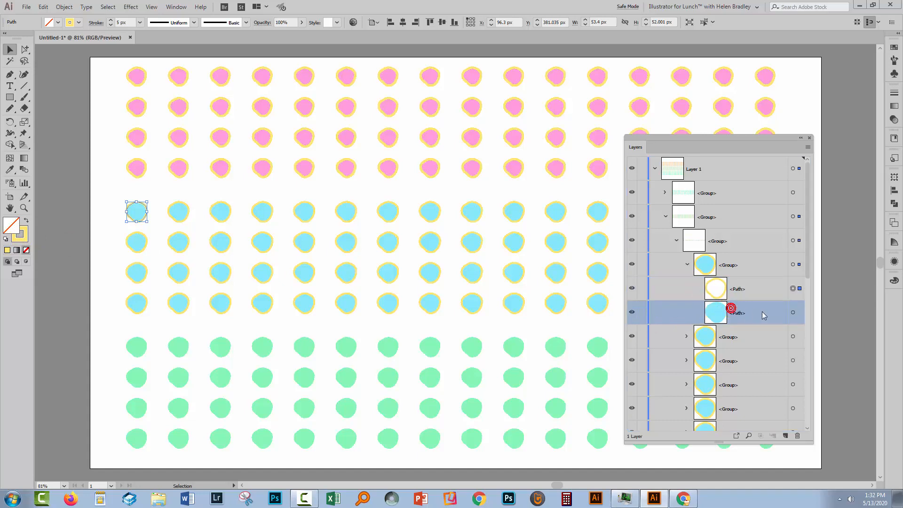
click(793, 312)
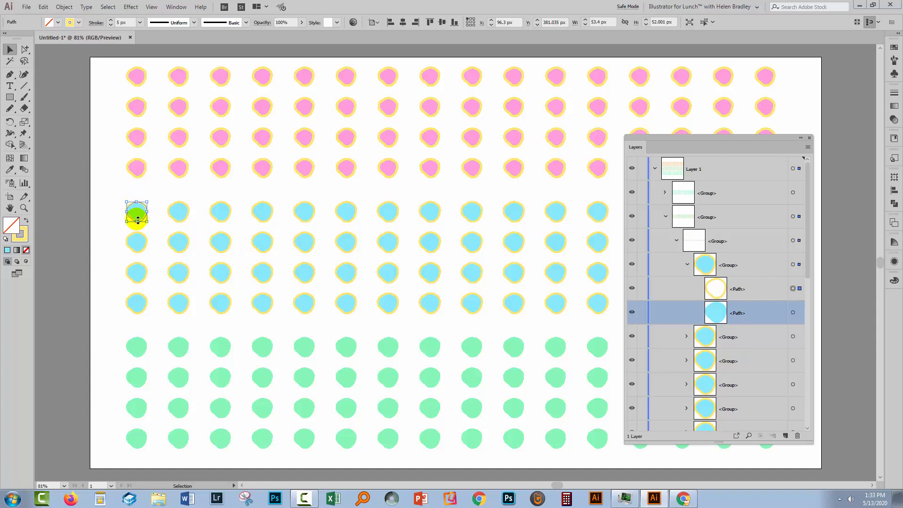
mouse_move(141, 223)
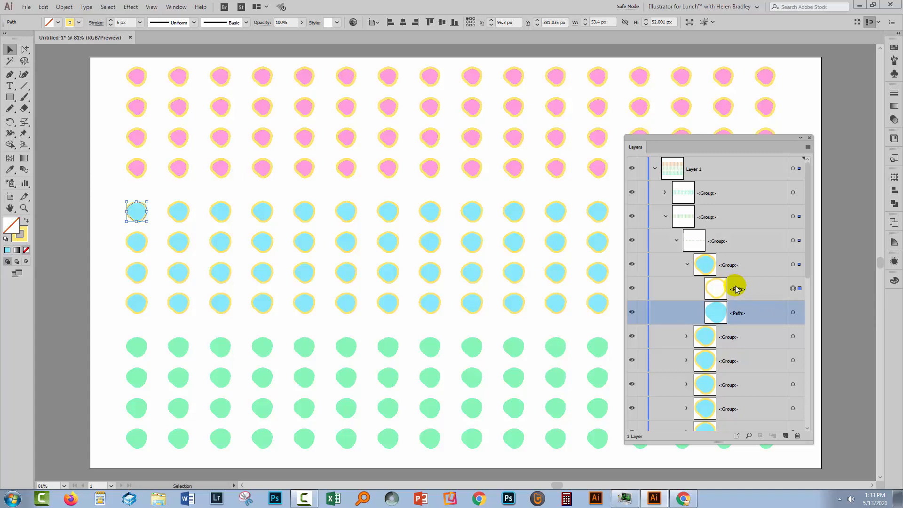
mouse_move(737, 288)
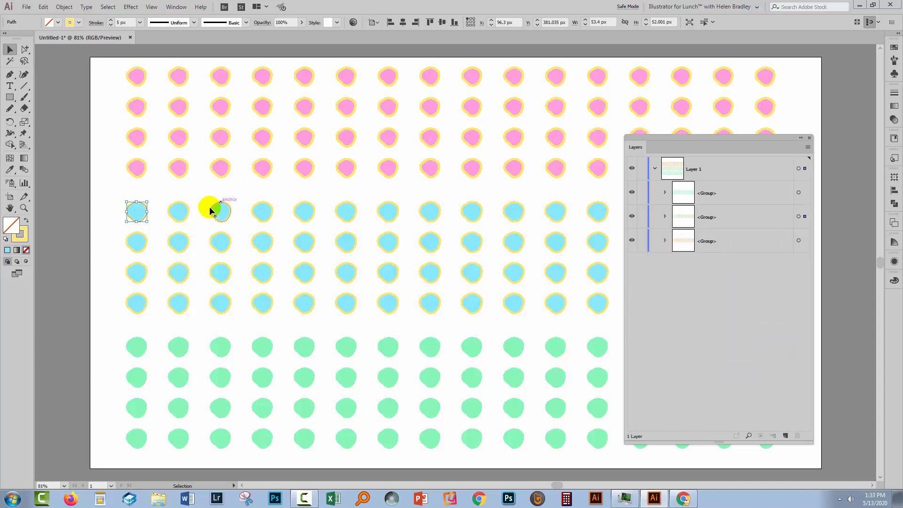
mouse_move(175, 255)
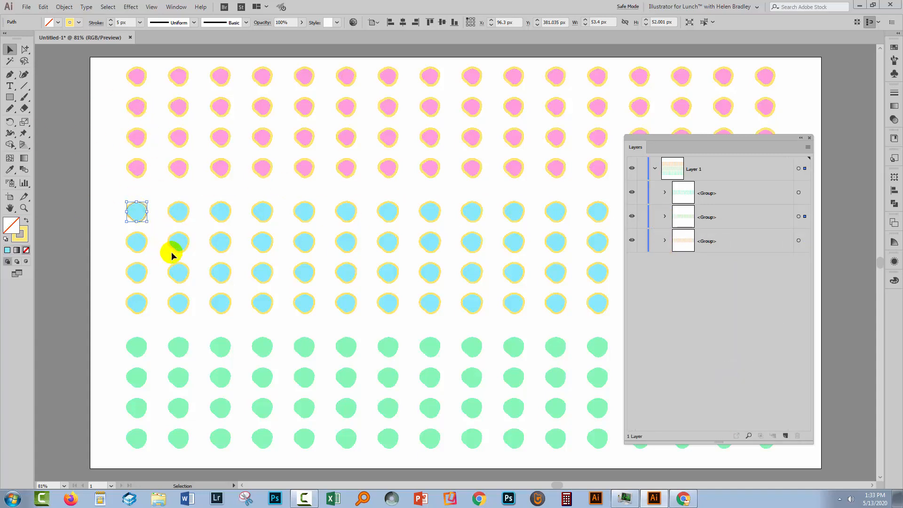
mouse_move(544, 358)
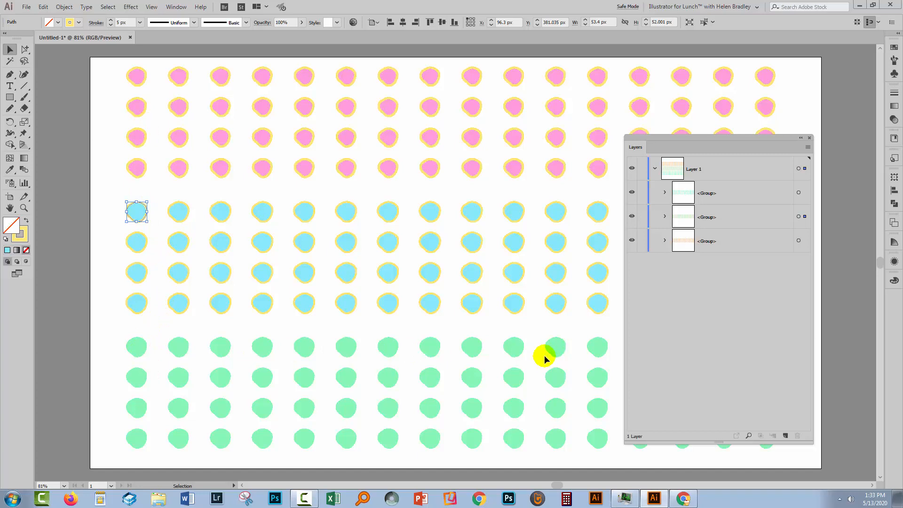
mouse_move(132, 346)
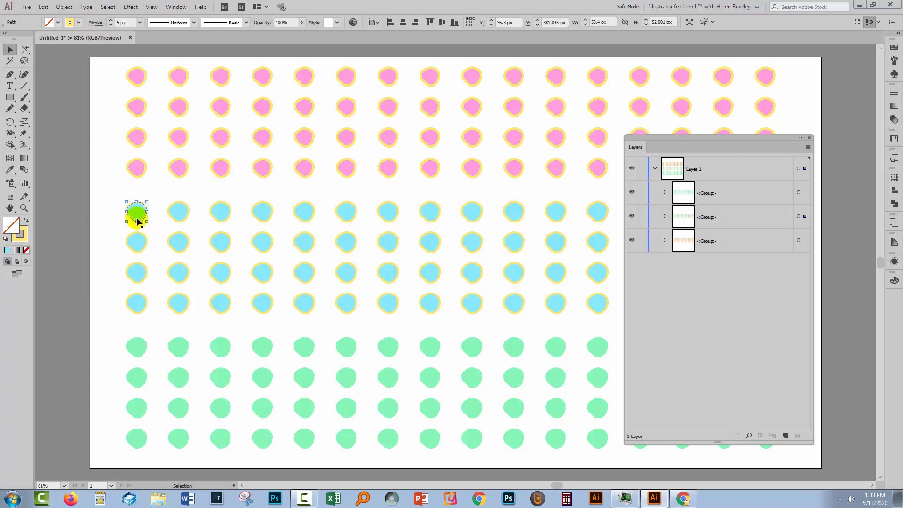
Select the green row and trace its nesting in Layers down to the single path inside a dot group.
click(138, 347)
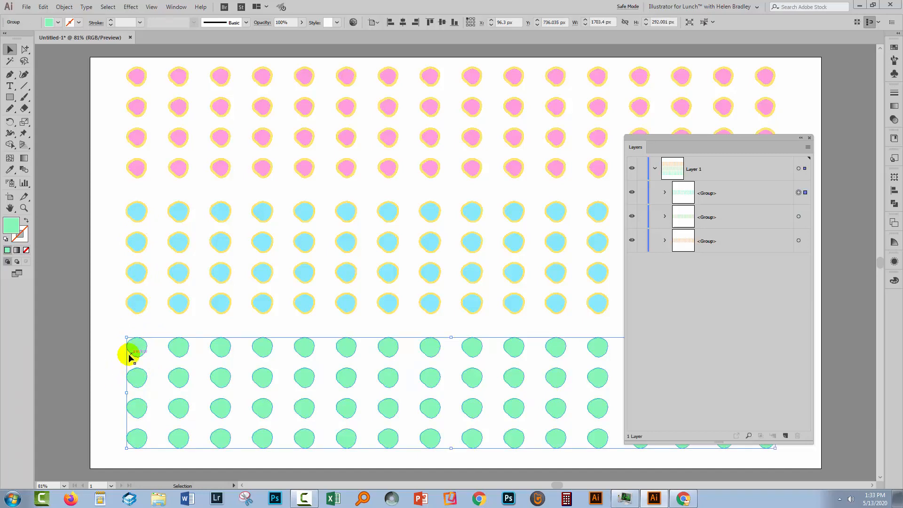
mouse_move(264, 378)
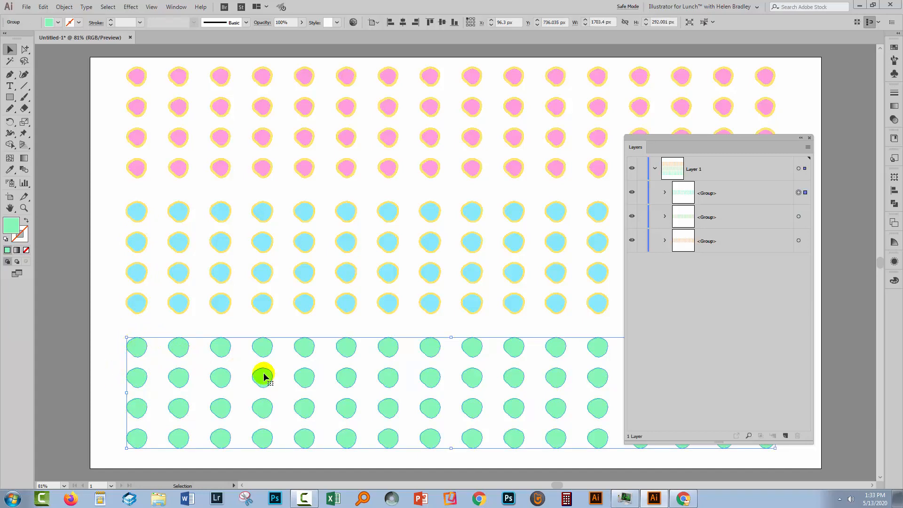
mouse_move(137, 351)
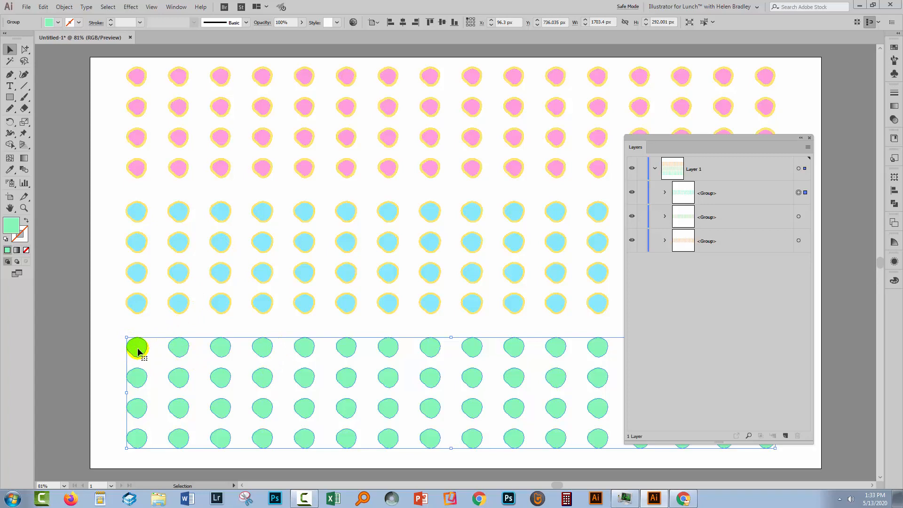
mouse_move(665, 198)
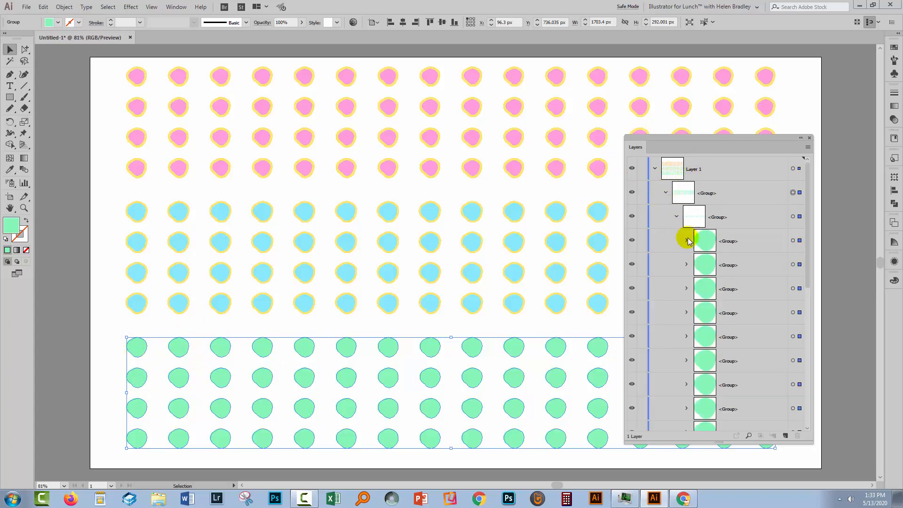
click(686, 240)
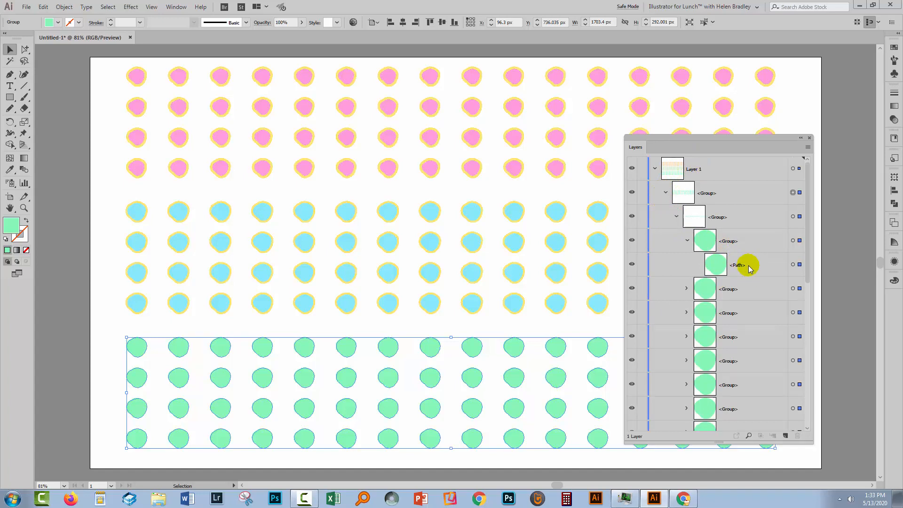
click(738, 264)
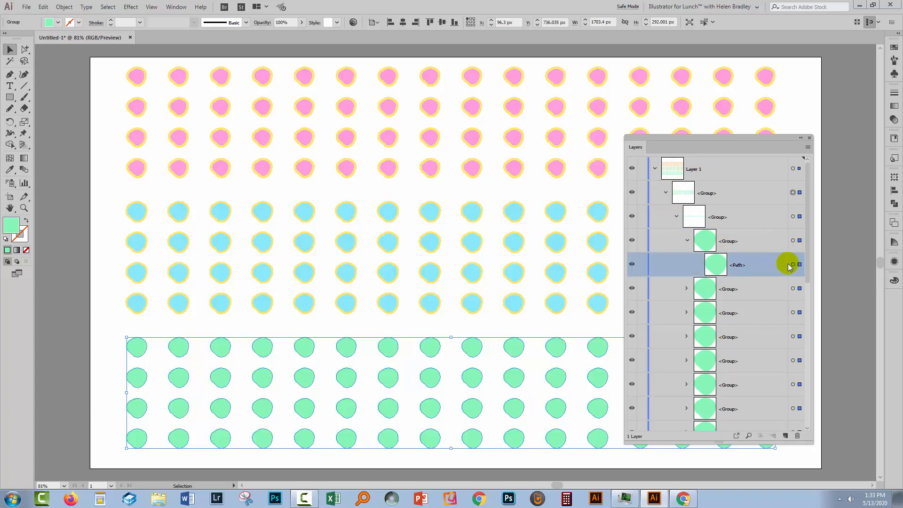
click(792, 191)
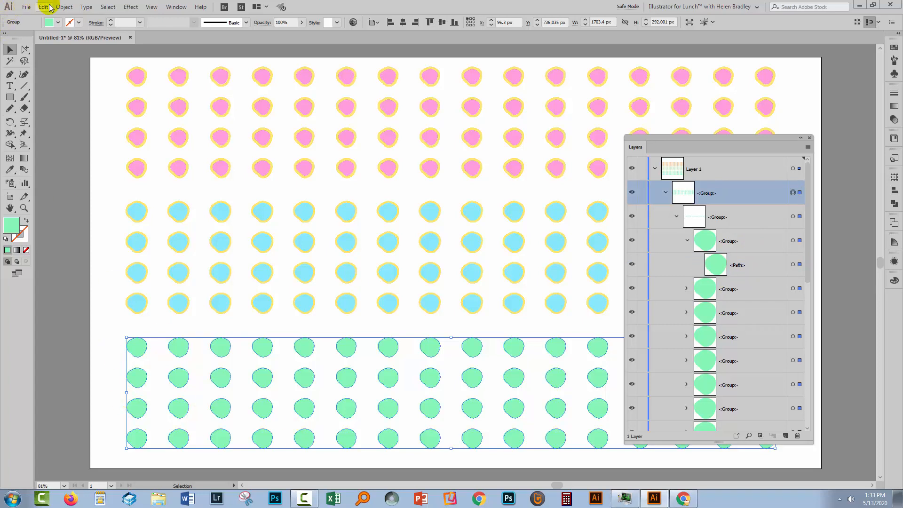
Ungroup the green row repeatedly until each dot is a plain path directly under Layer 1.
click(665, 192)
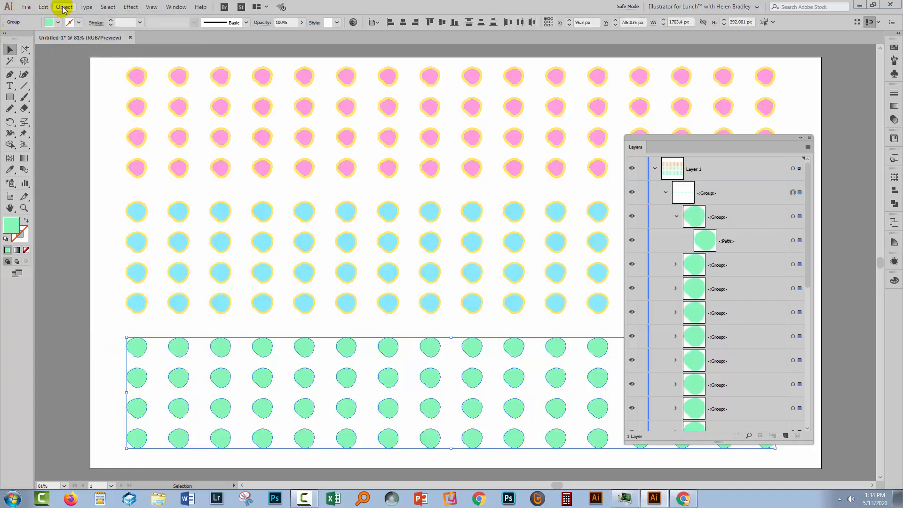
click(64, 6)
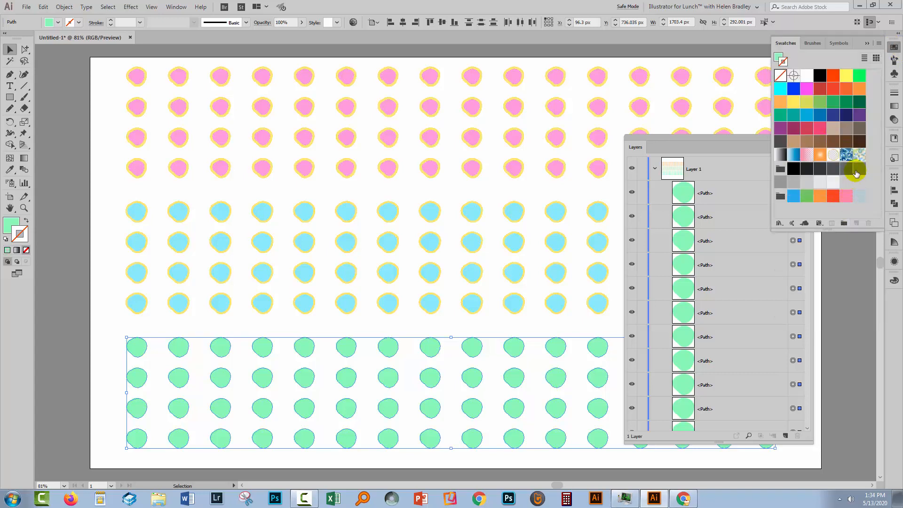
Give the green paths a 9 px yellow stroke, deselect and close the Layers and Swatches panels.
click(793, 101)
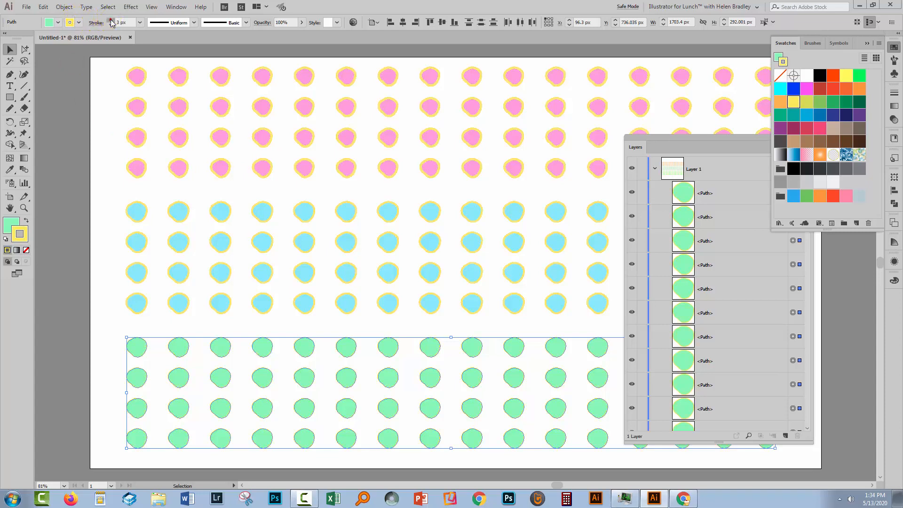
click(113, 22)
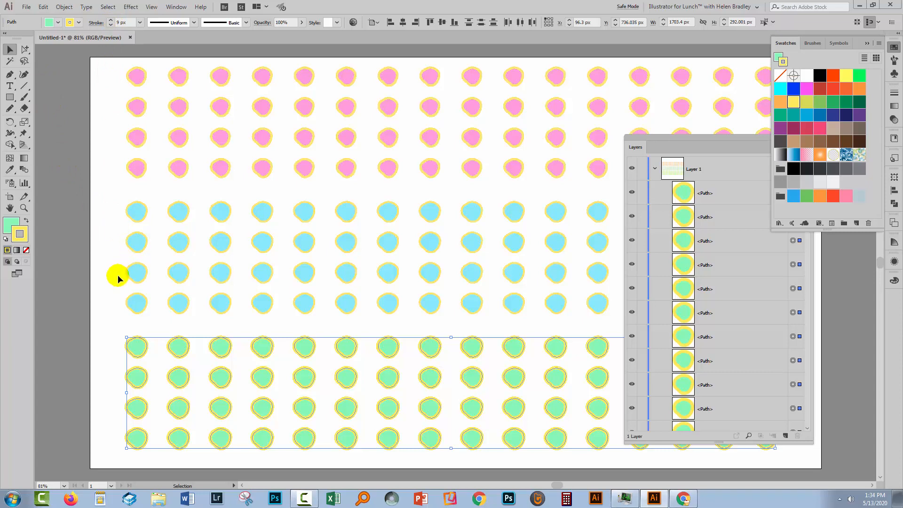
click(114, 373)
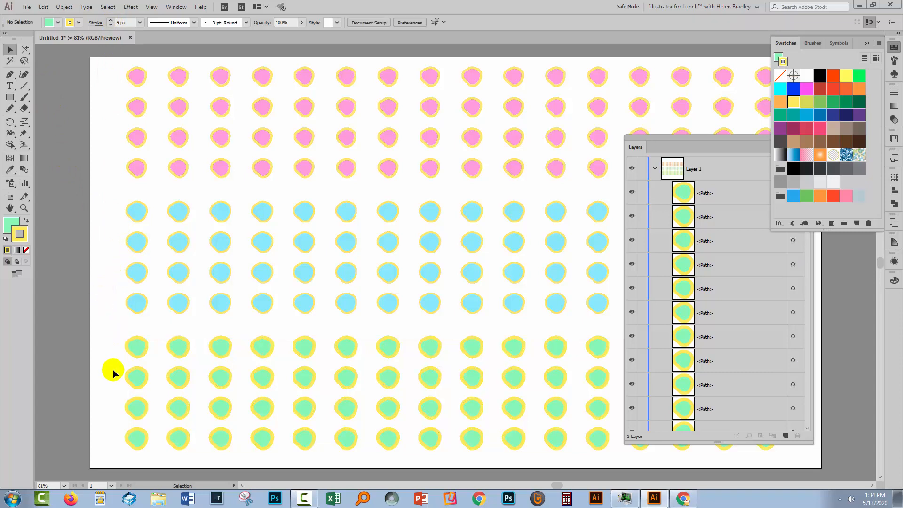
click(136, 346)
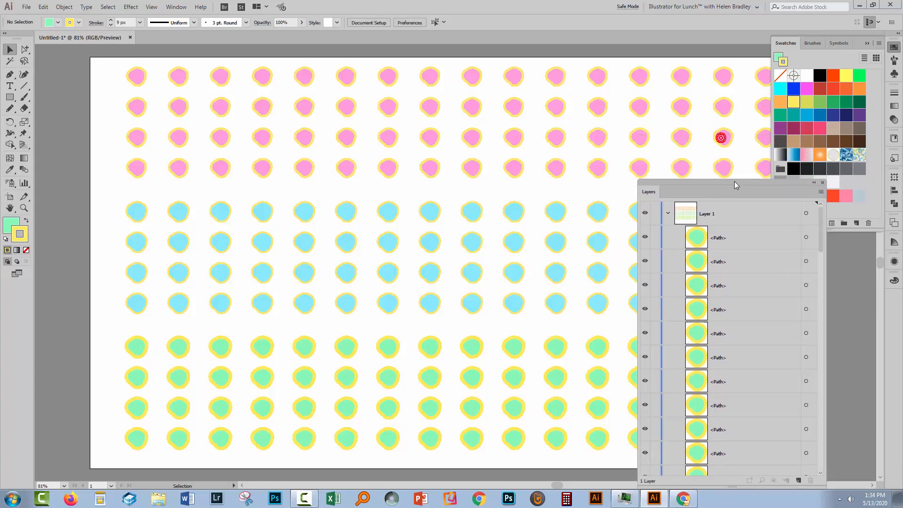
click(667, 214)
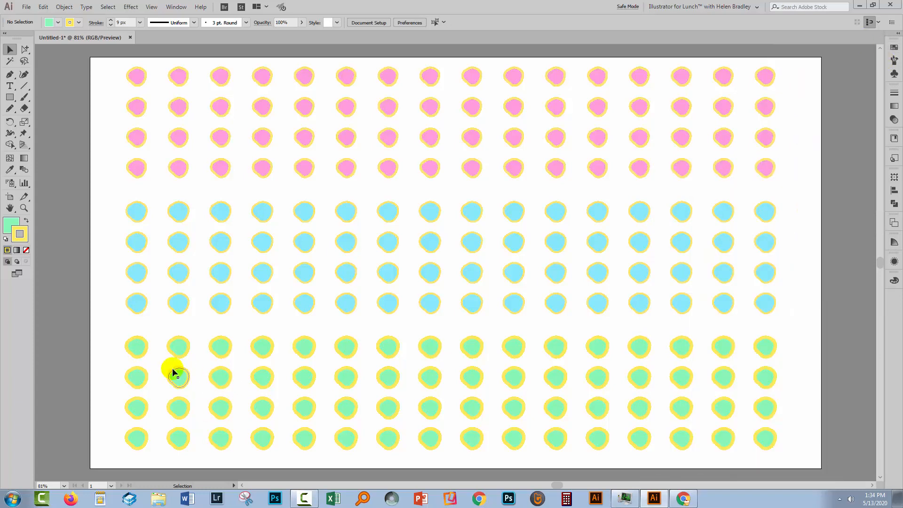
mouse_move(136, 344)
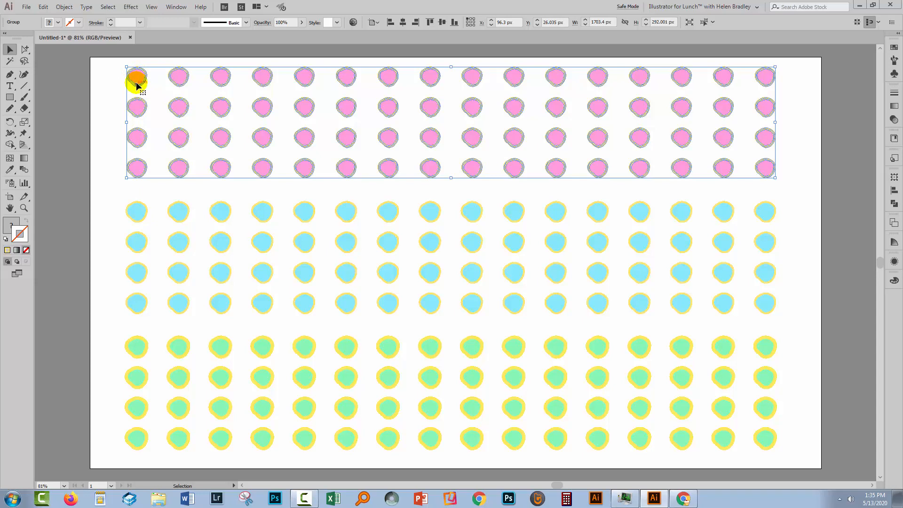
mouse_move(135, 79)
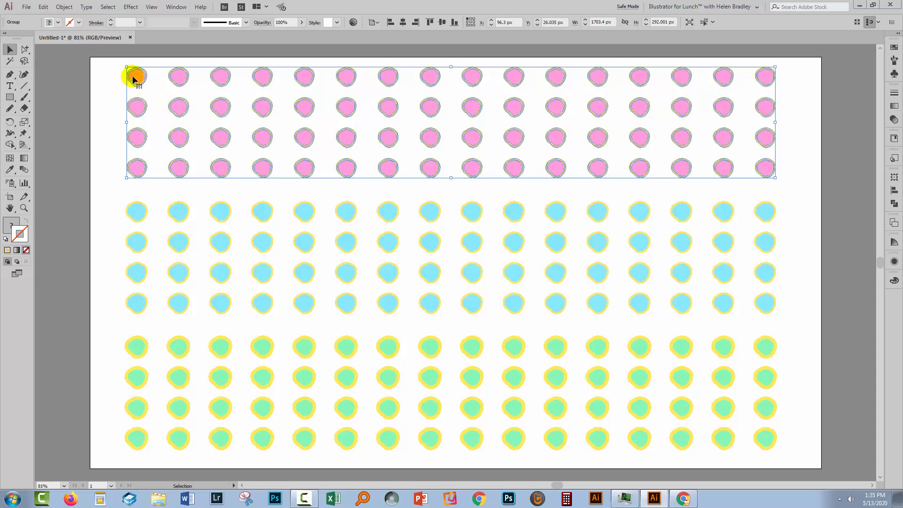
mouse_move(124, 177)
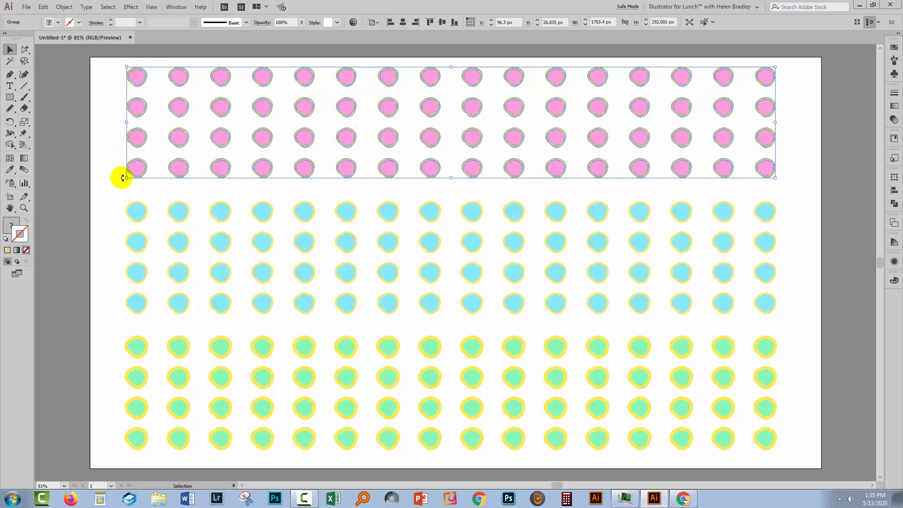
click(136, 211)
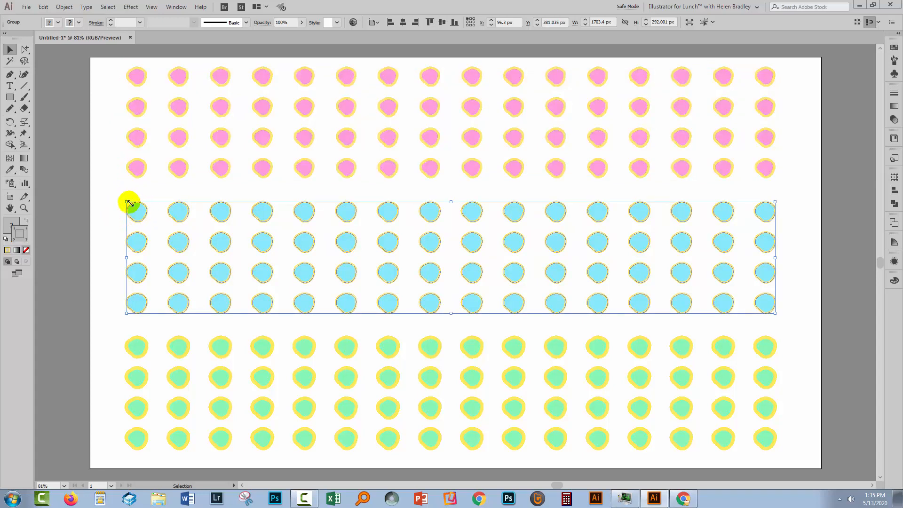
mouse_move(136, 212)
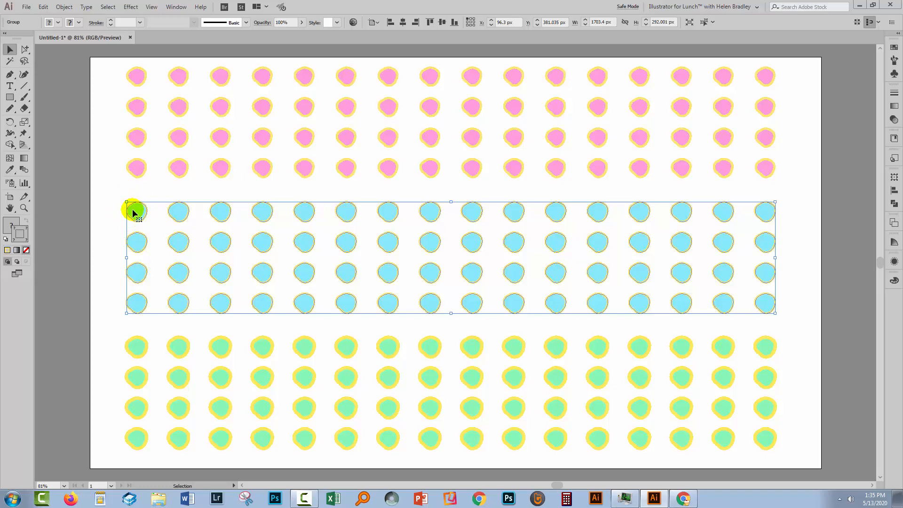
mouse_move(124, 349)
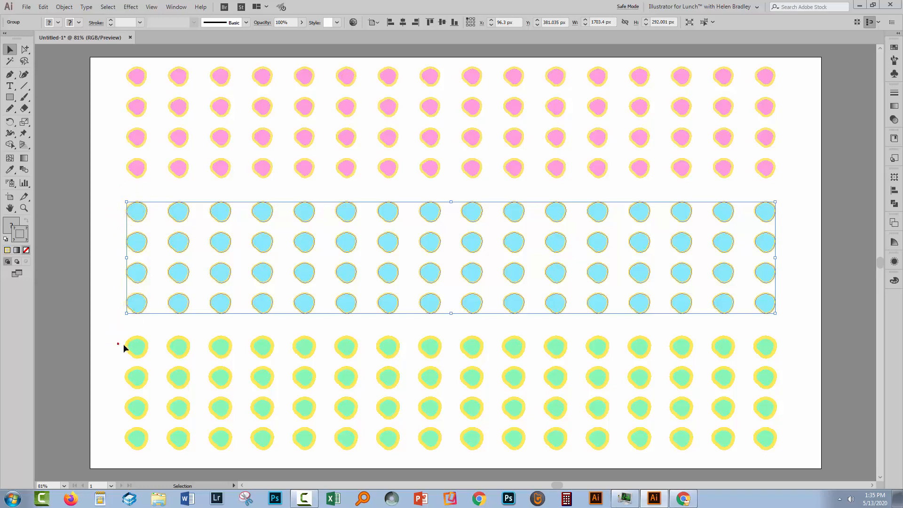
click(136, 347)
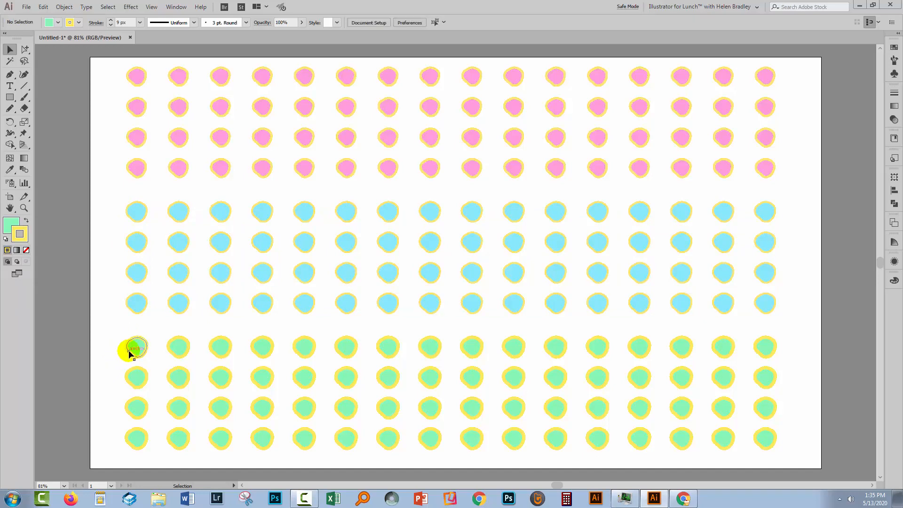
mouse_move(114, 368)
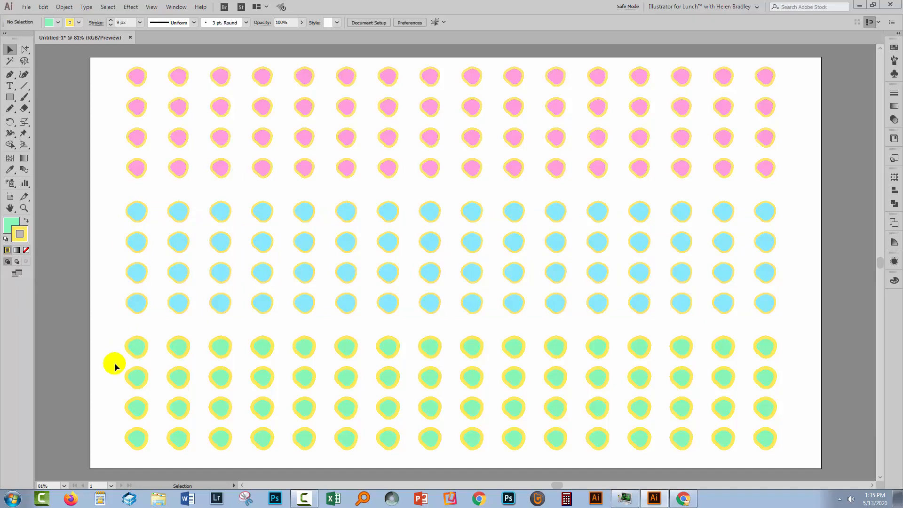
mouse_move(116, 349)
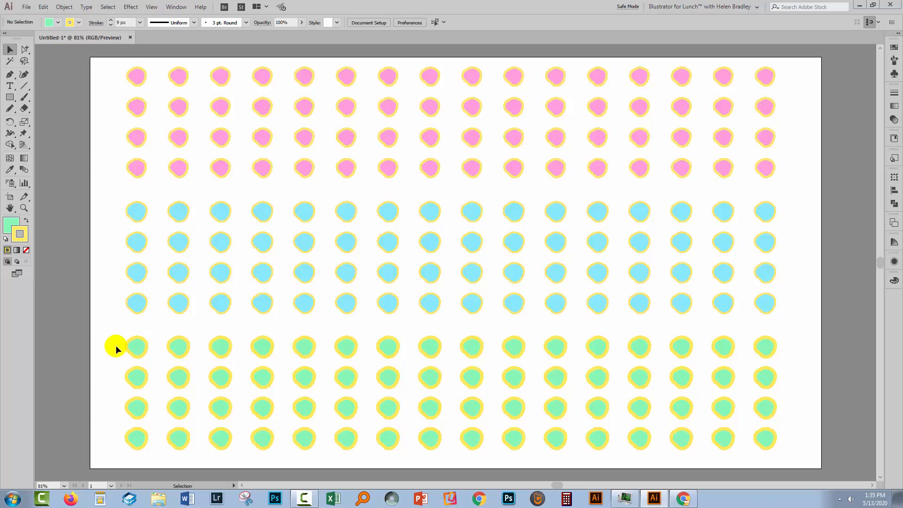
mouse_move(122, 345)
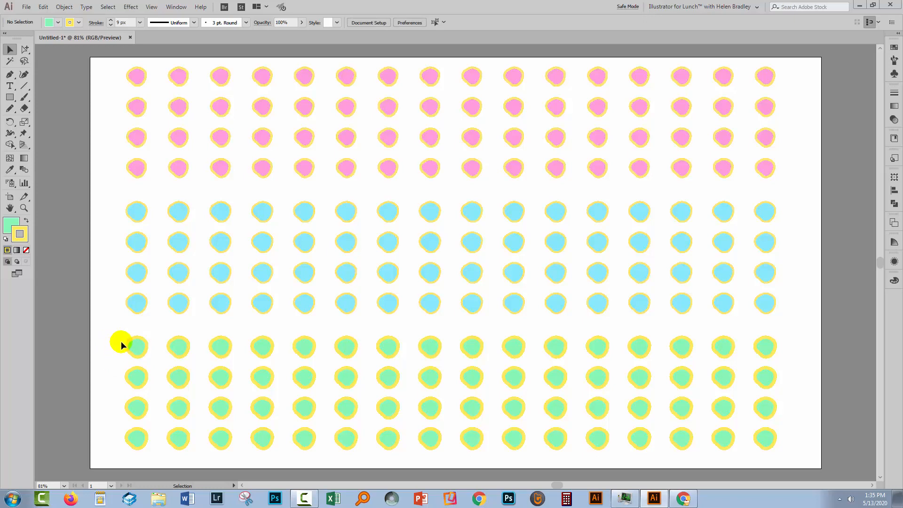
mouse_move(116, 366)
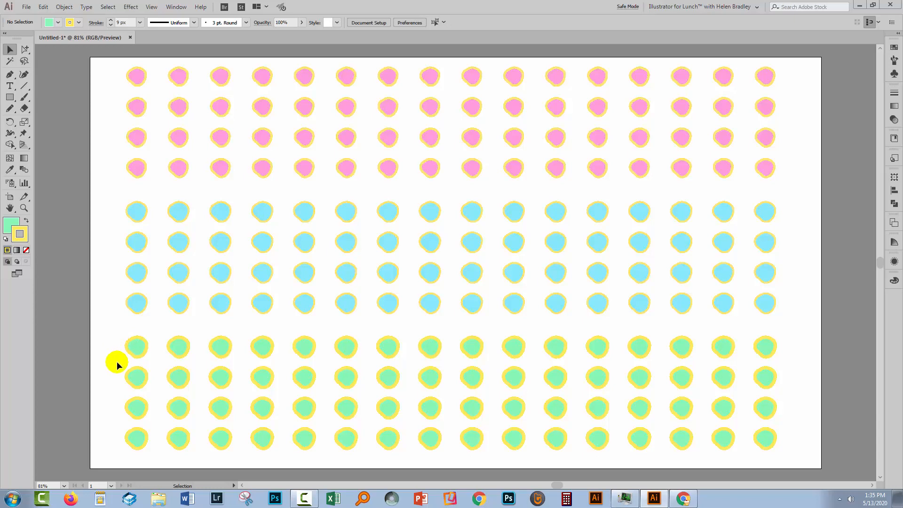
mouse_move(109, 65)
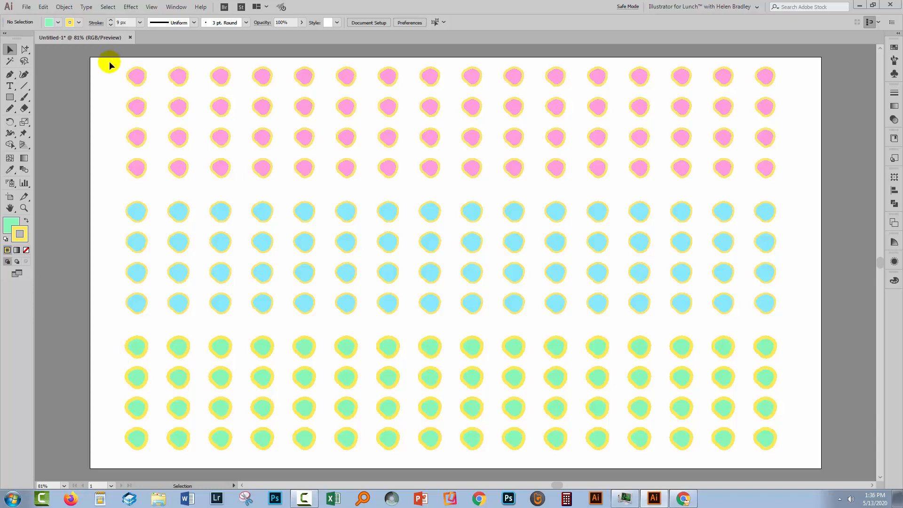
mouse_move(117, 276)
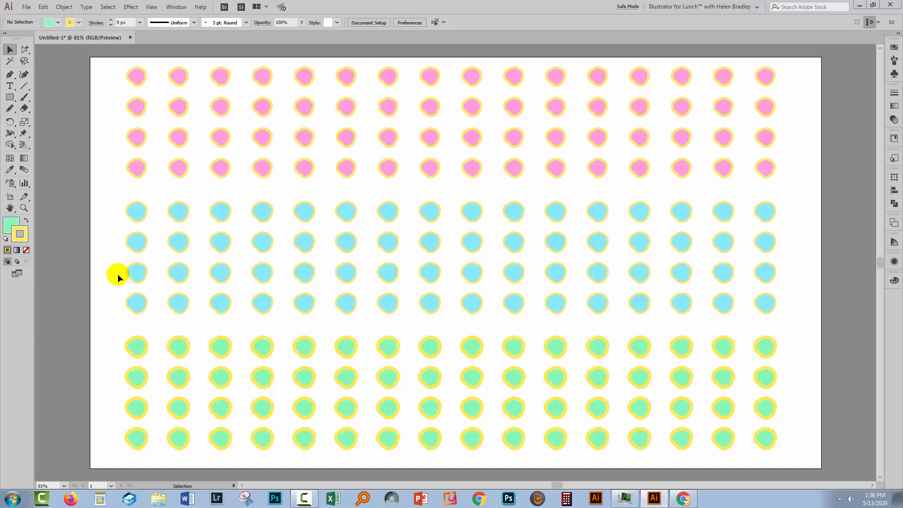
mouse_move(112, 218)
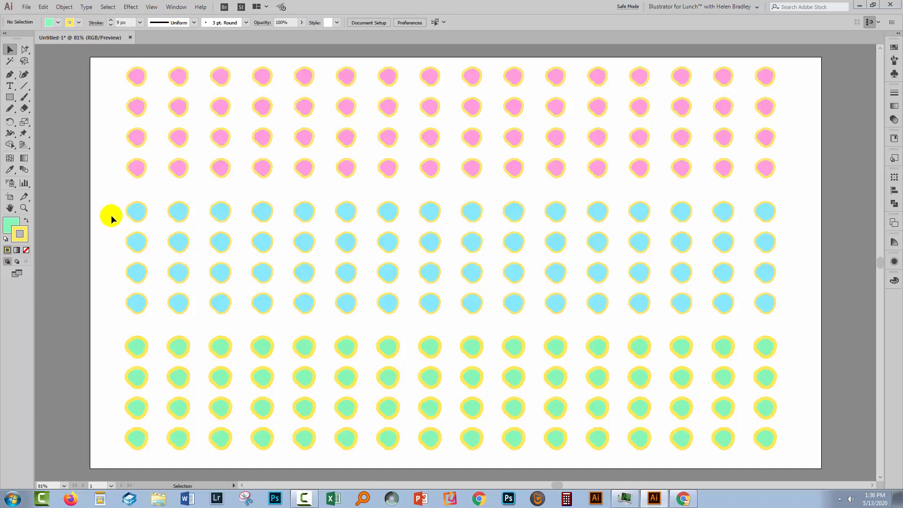
mouse_move(146, 234)
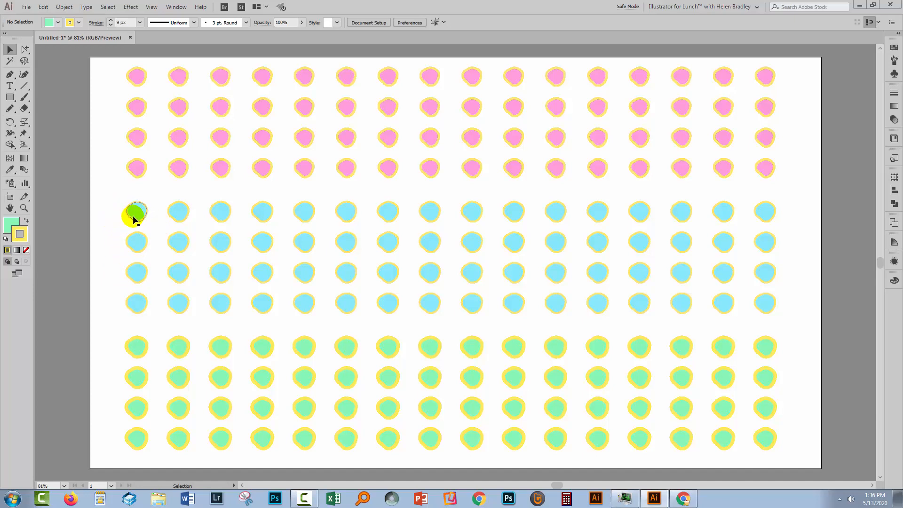
mouse_move(122, 234)
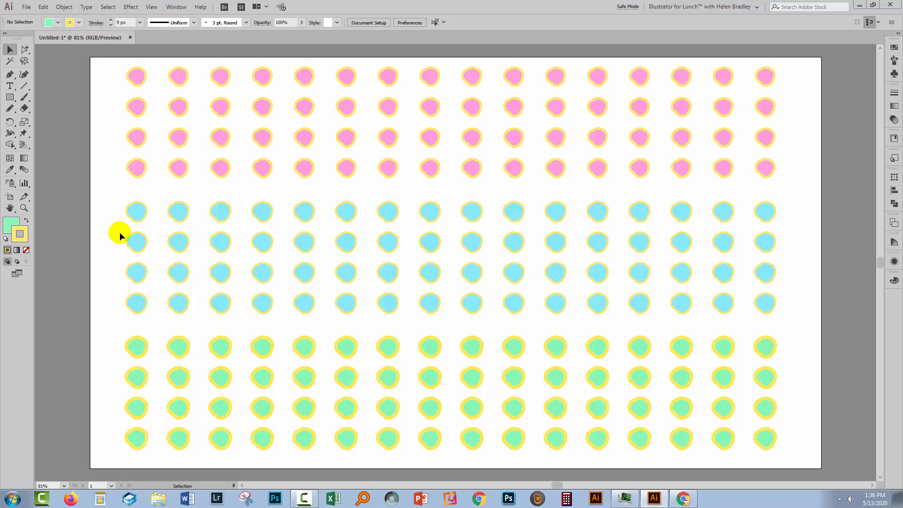
mouse_move(133, 220)
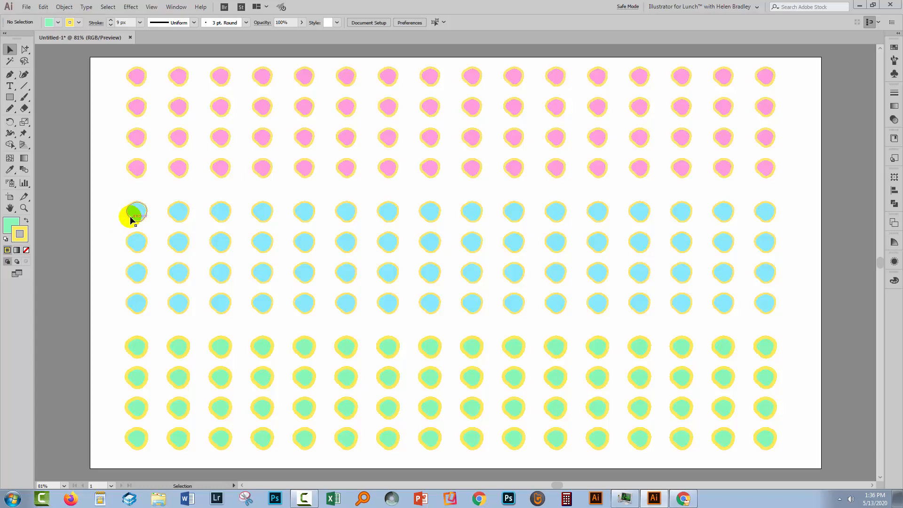
mouse_move(117, 237)
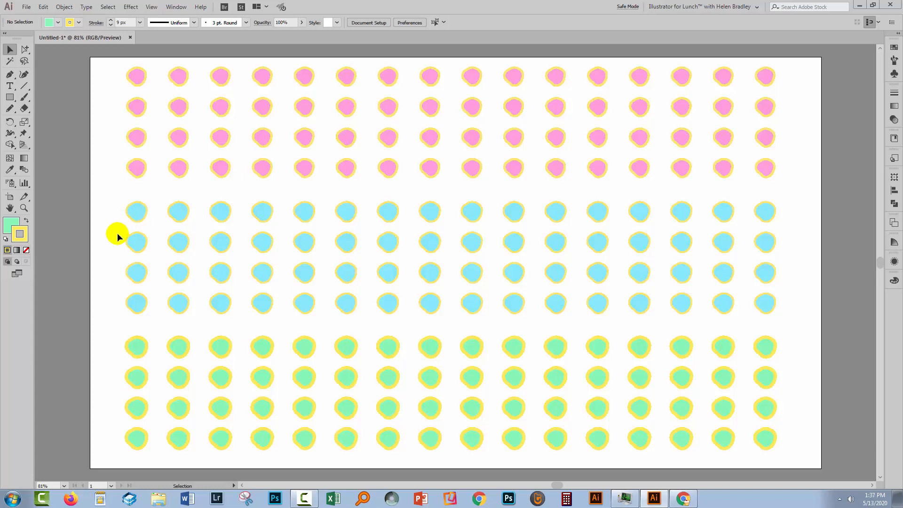
mouse_move(118, 233)
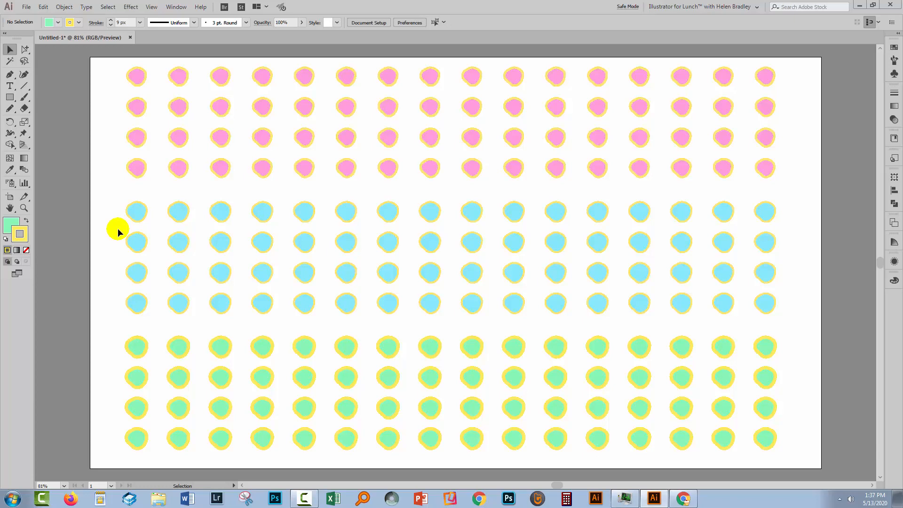
mouse_move(119, 251)
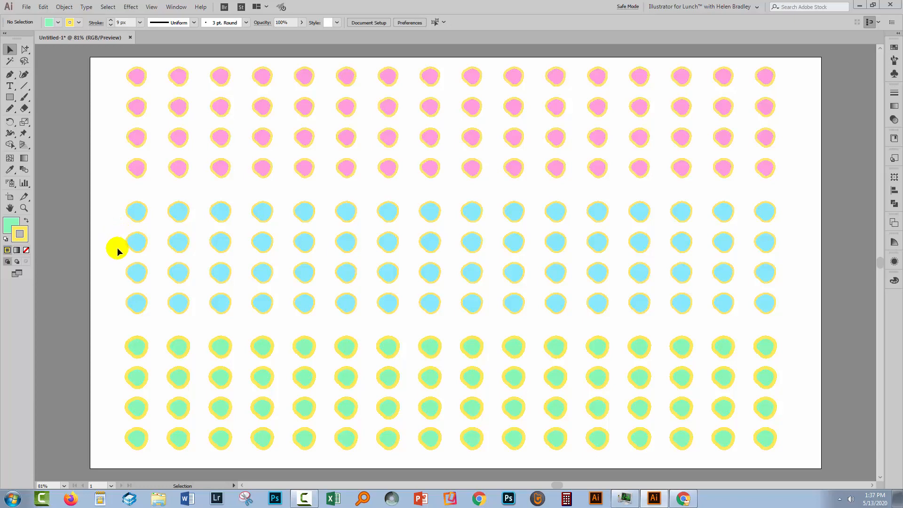
mouse_move(132, 230)
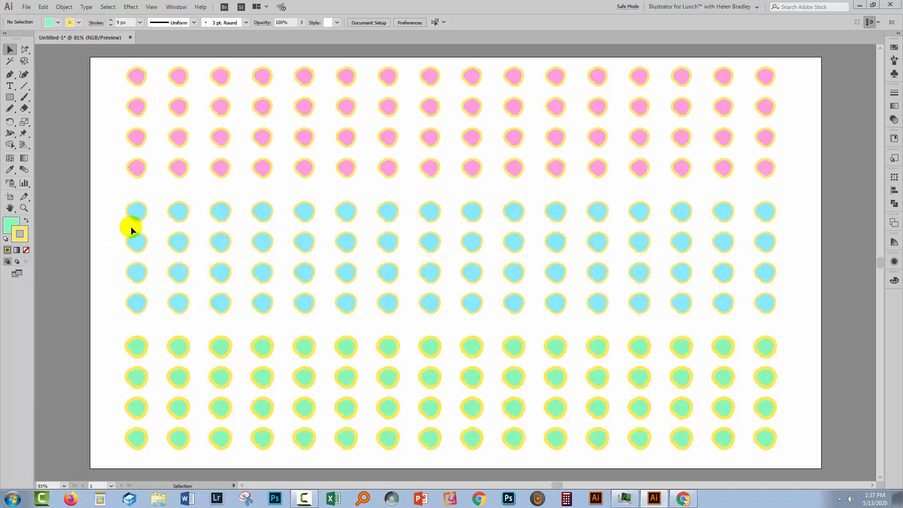
mouse_move(123, 305)
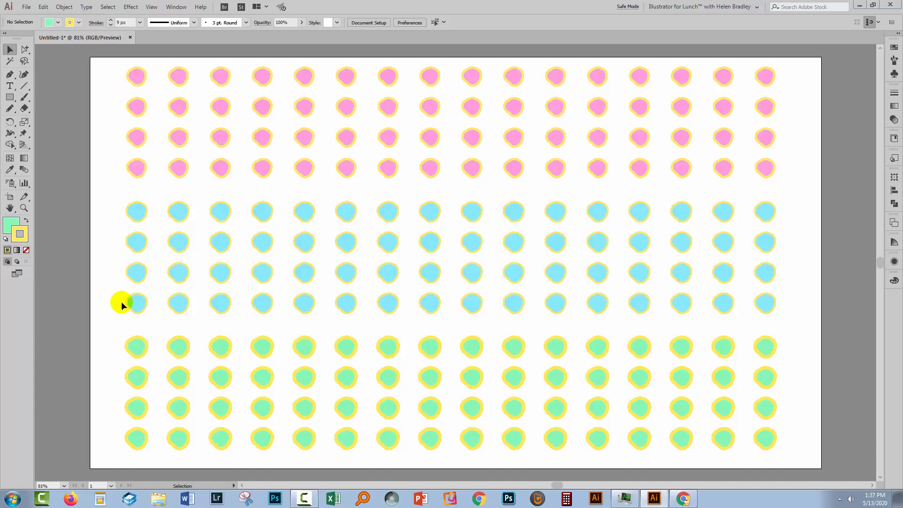
mouse_move(115, 320)
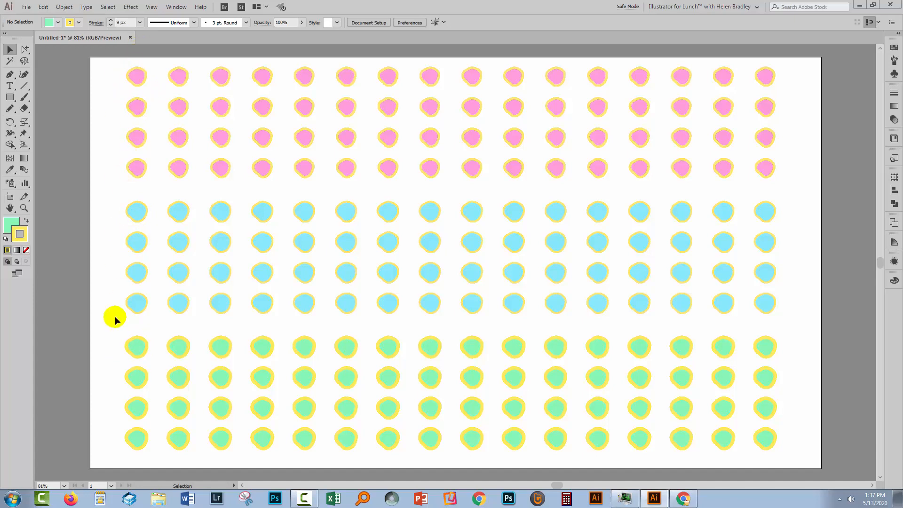
mouse_move(103, 374)
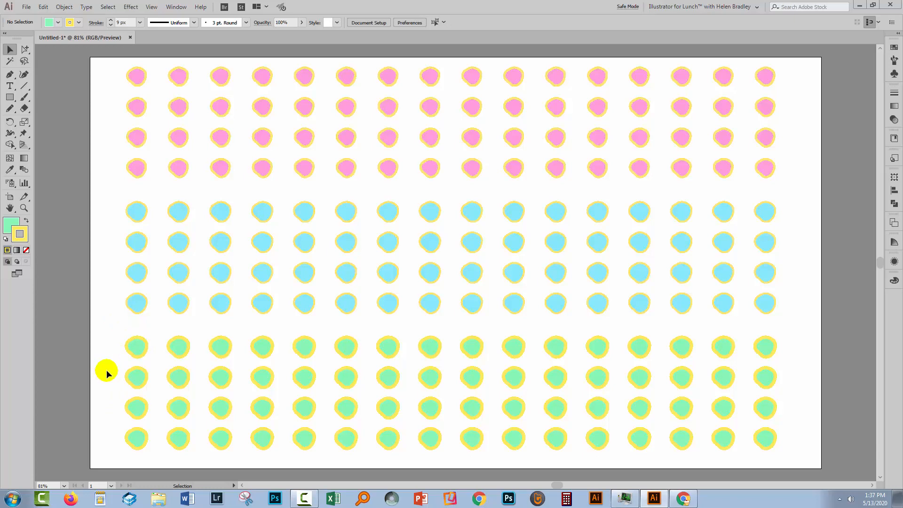
mouse_move(130, 377)
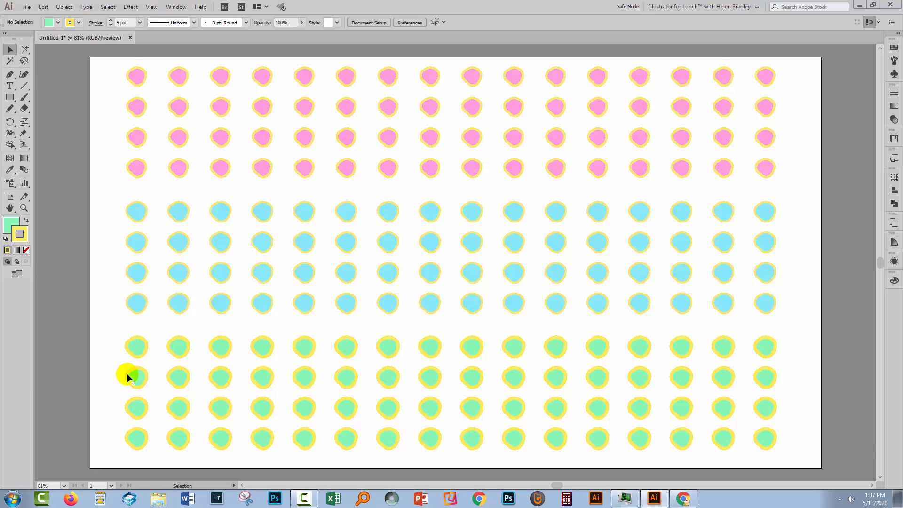
mouse_move(101, 406)
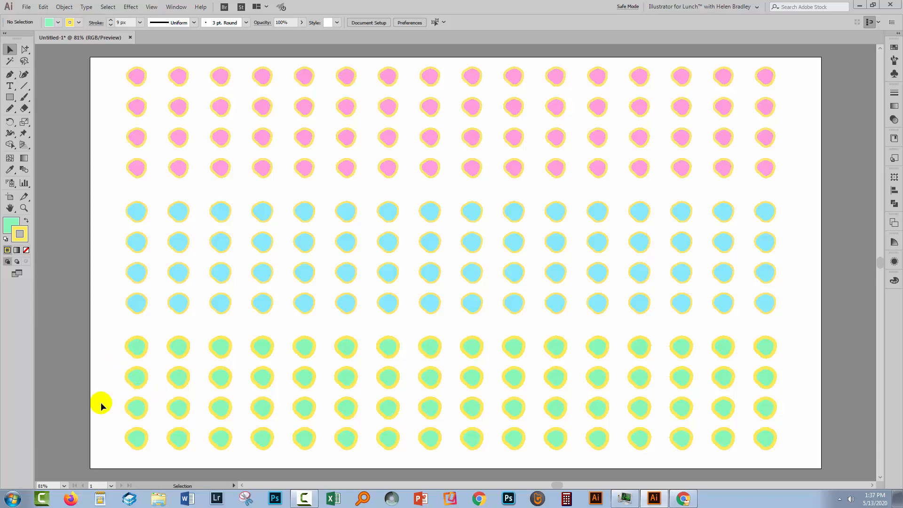